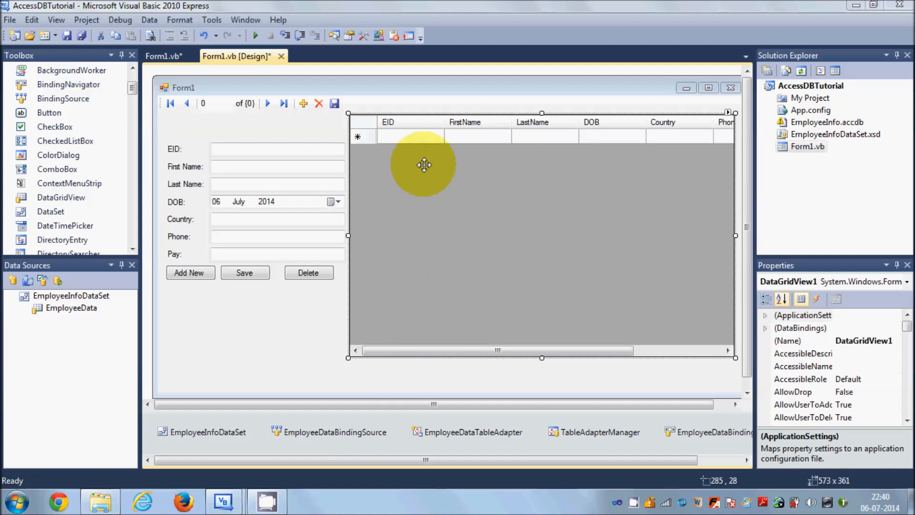
{"action": "mouse_move", "coordinate": [367, 323]}
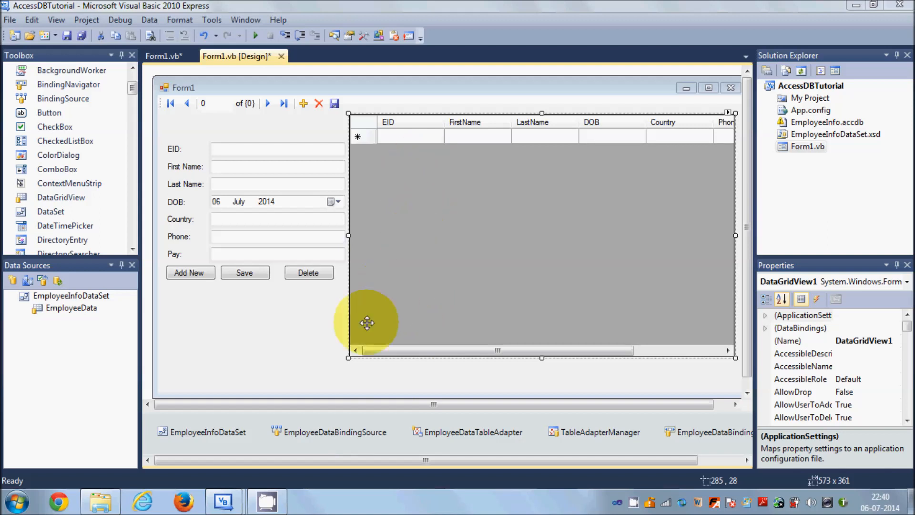
{"action": "mouse_move", "coordinate": [302, 383]}
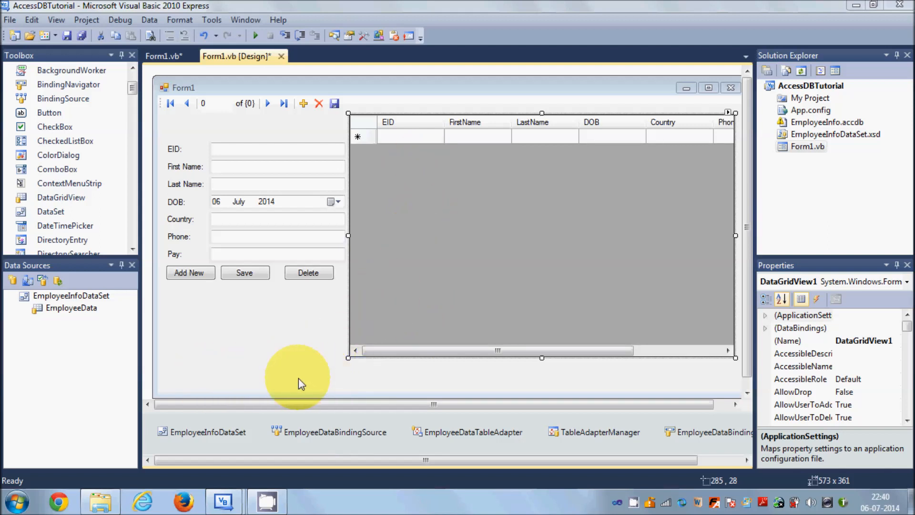
{"action": "mouse_move", "coordinate": [395, 226]}
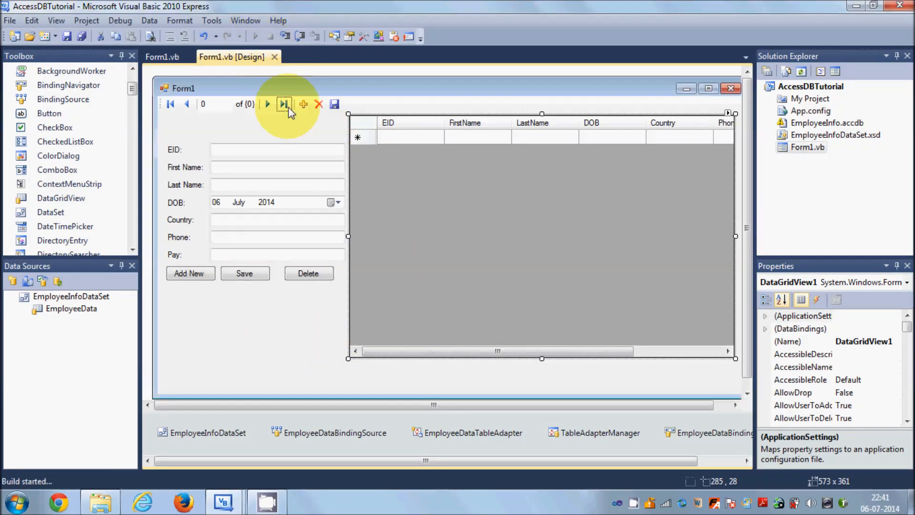
{"action": "left_click", "coordinate": [253, 36]}
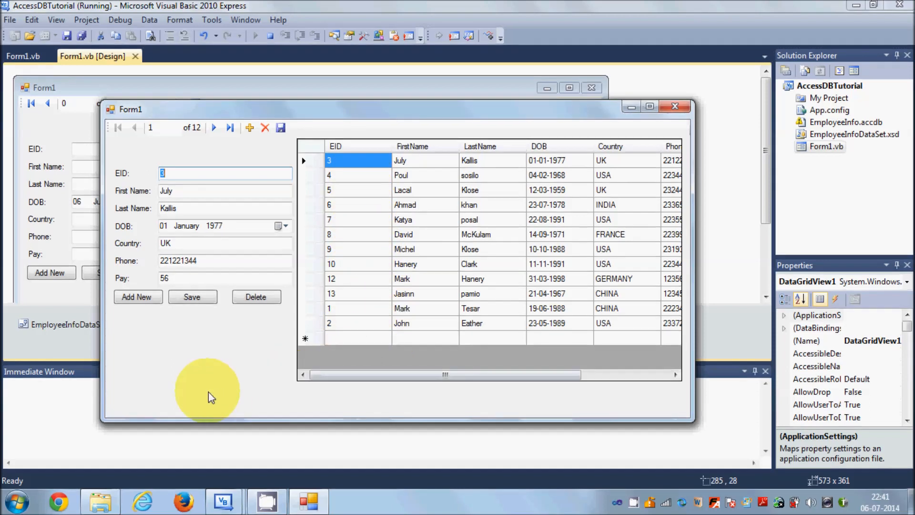
{"action": "mouse_move", "coordinate": [286, 391]}
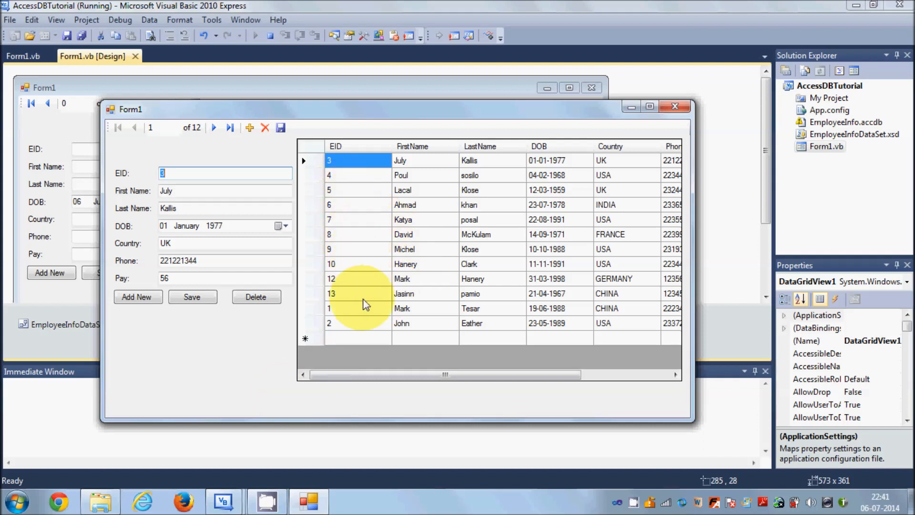
{"action": "left_click", "coordinate": [330, 234]}
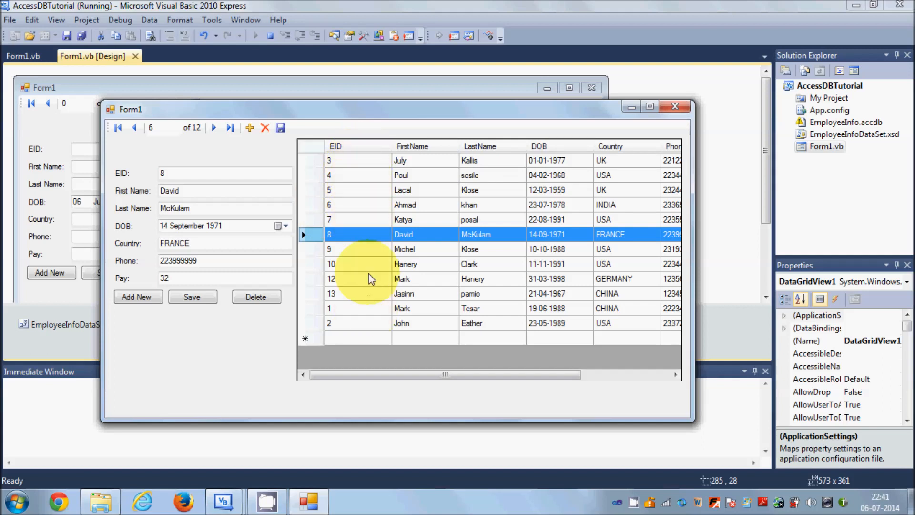
{"action": "mouse_move", "coordinate": [372, 301]}
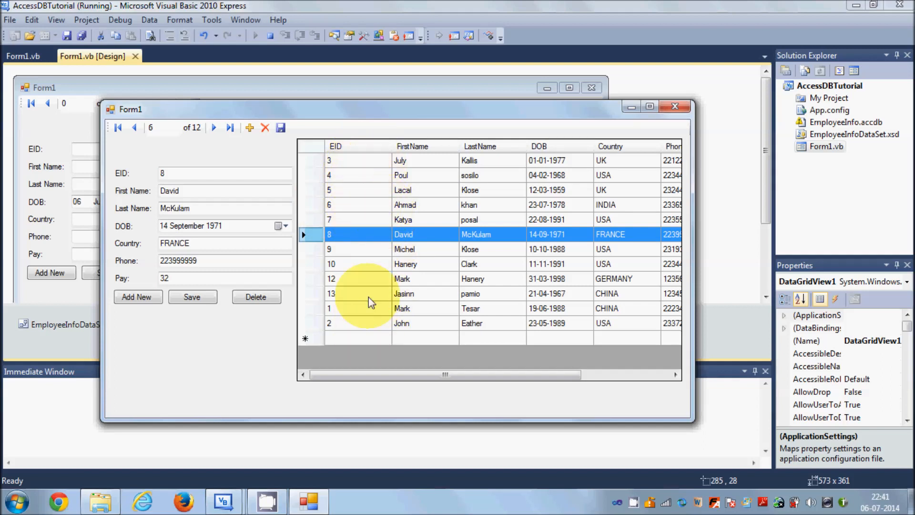
{"action": "mouse_move", "coordinate": [391, 351]}
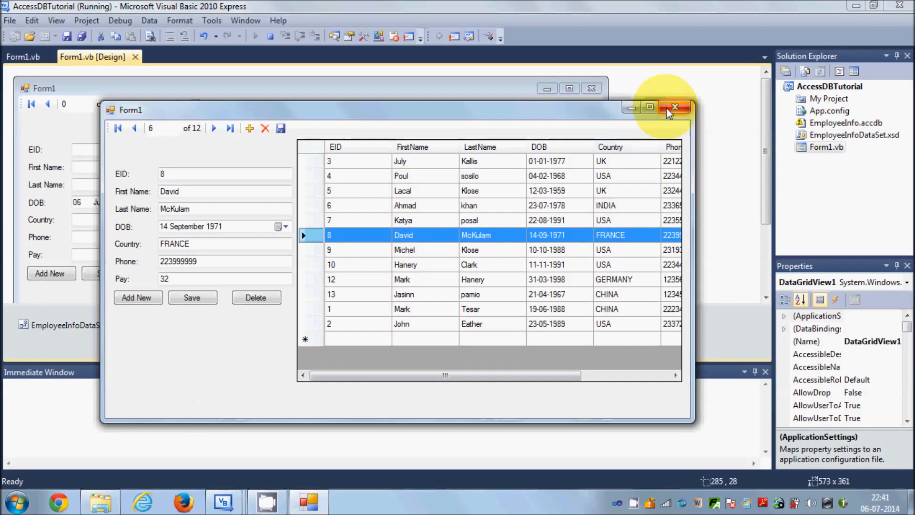
- Close the running form and drop a Timer from the Toolbox onto Form1
{"action": "left_click", "coordinate": [675, 108]}
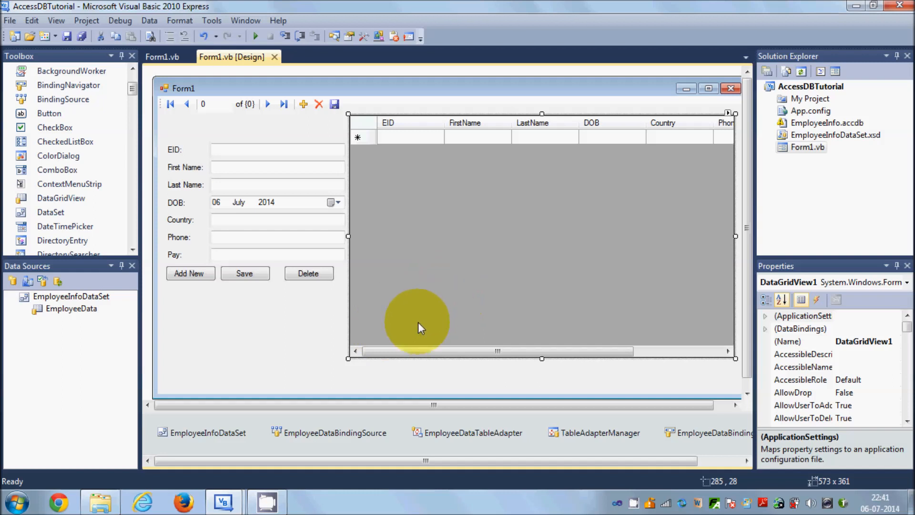
{"action": "mouse_move", "coordinate": [259, 323]}
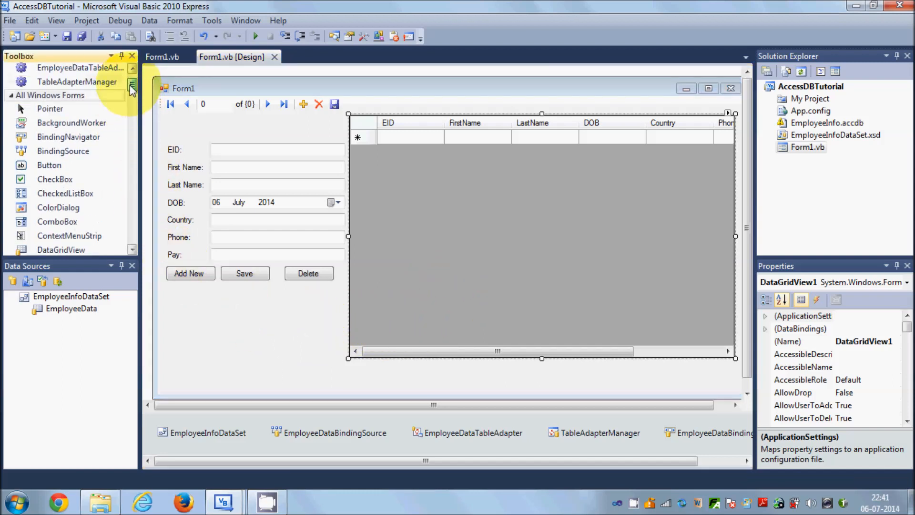
{"action": "scroll", "scroll_direction": "down", "scroll_amount": 3}
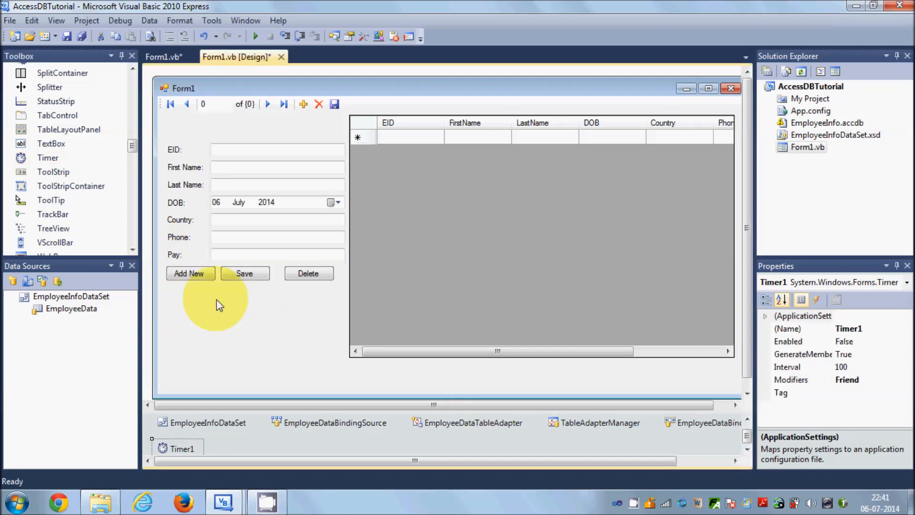
{"action": "mouse_move", "coordinate": [248, 358]}
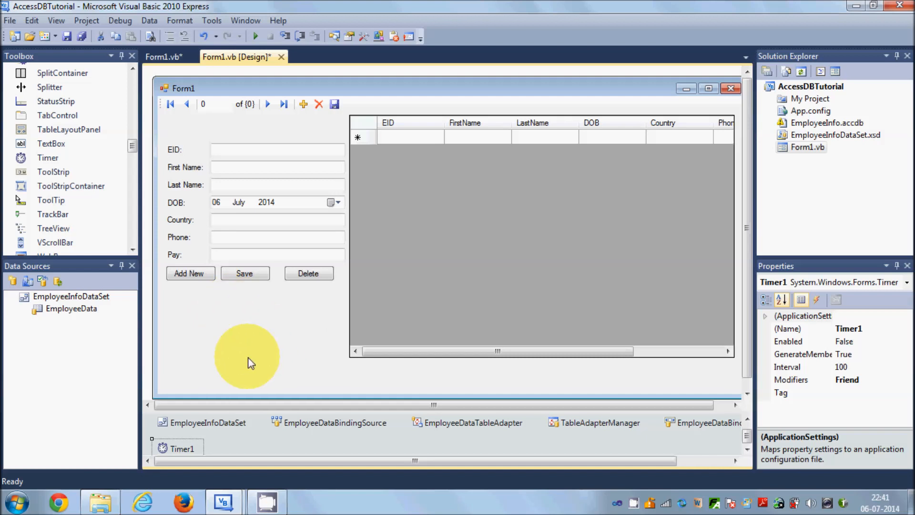
{"action": "left_click", "coordinate": [179, 448]}
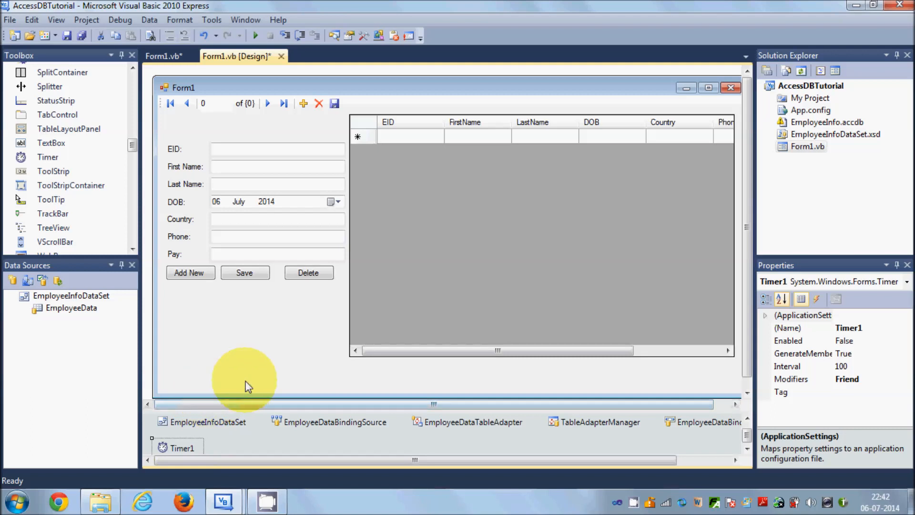
{"action": "mouse_move", "coordinate": [377, 97]}
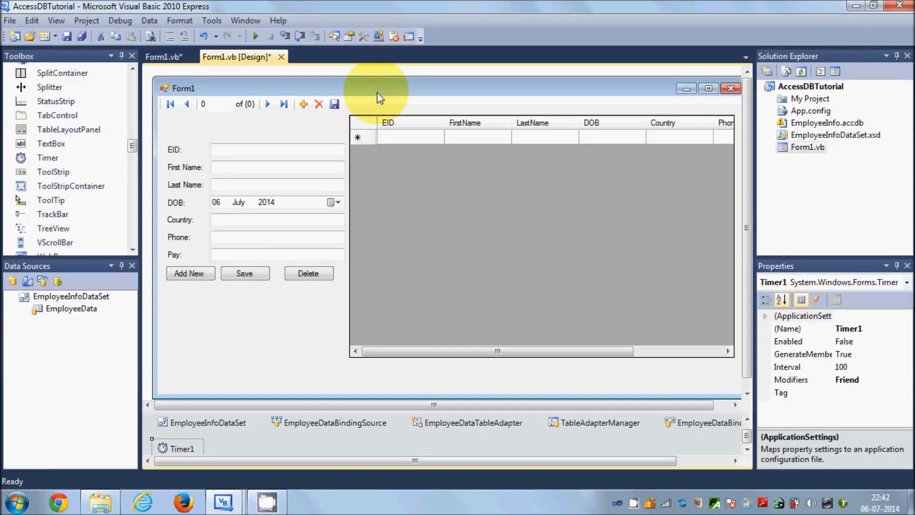
- Select Form1 in the designer and open its Form1_Load handler code
{"action": "left_click", "coordinate": [379, 90]}
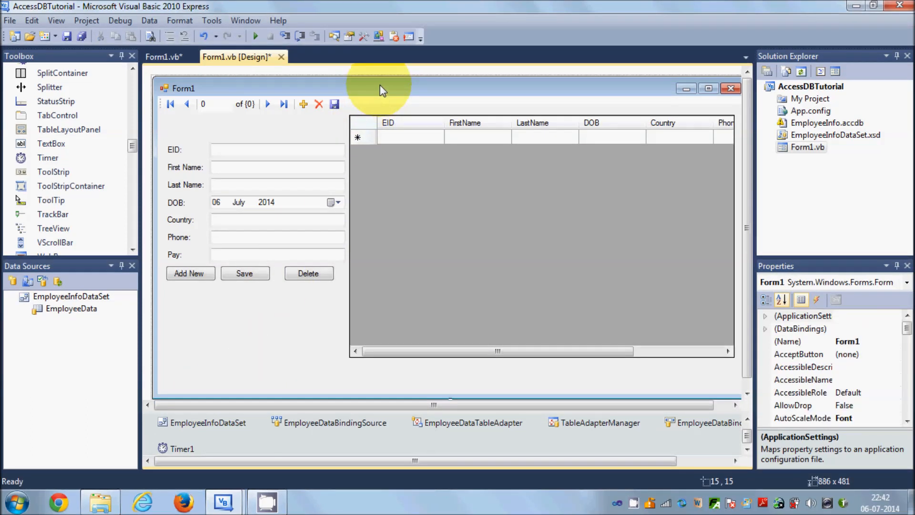
{"action": "mouse_move", "coordinate": [346, 93]}
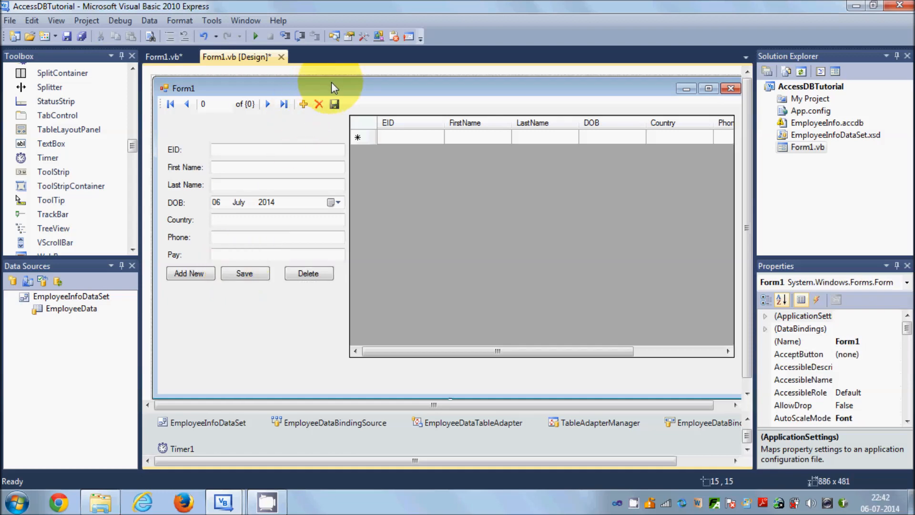
{"action": "left_click", "coordinate": [164, 56]}
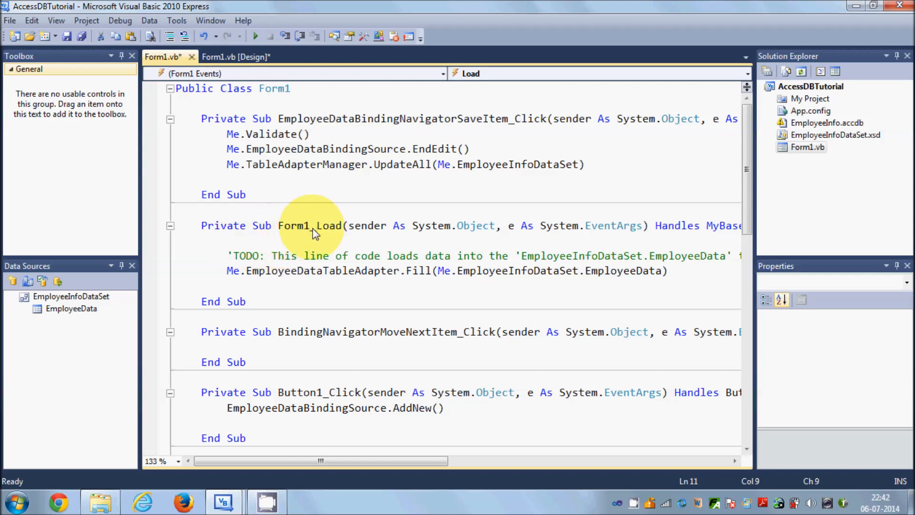
{"action": "mouse_move", "coordinate": [691, 283]}
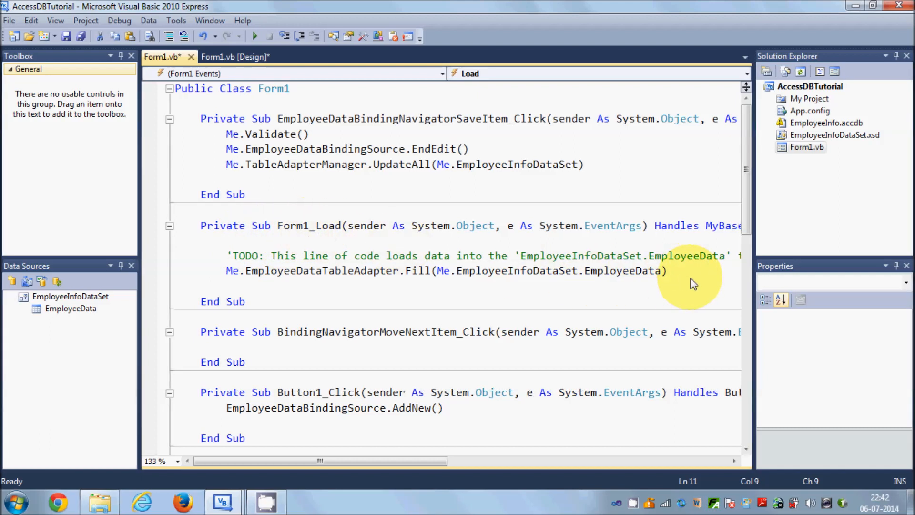
- Add a Timer1.Start() call inside the Form1_Load handler
{"action": "key", "text": "enter"}
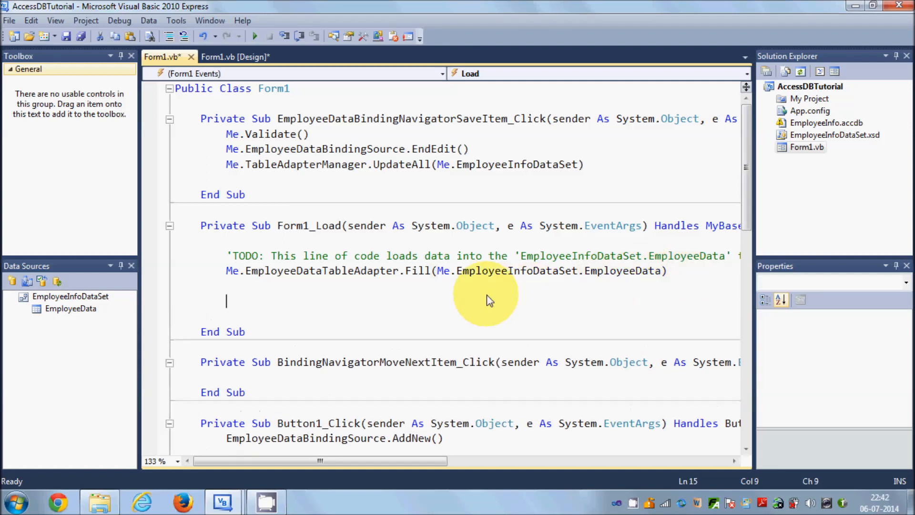
{"action": "mouse_move", "coordinate": [236, 301]}
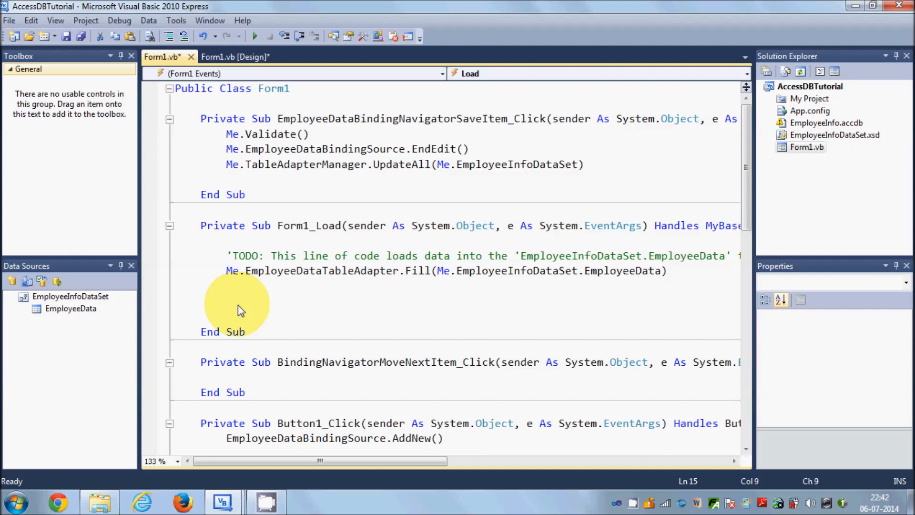
{"action": "type", "text": "time"}
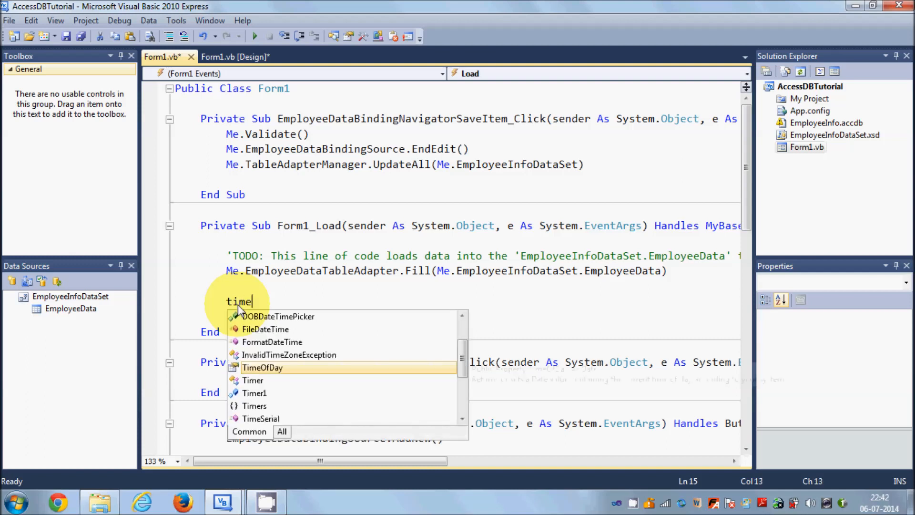
{"action": "type", "text": "r1."}
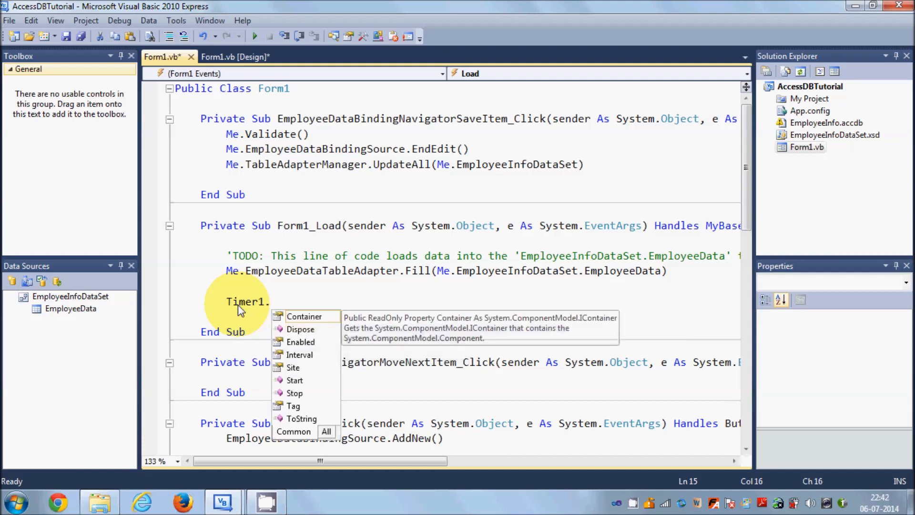
{"action": "type", "text": "start("}
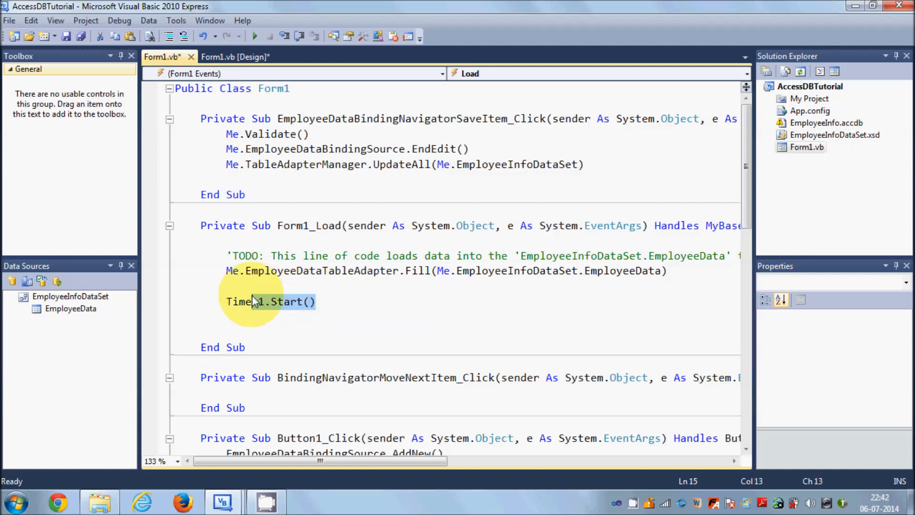
{"action": "double_click", "coordinate": [246, 301]}
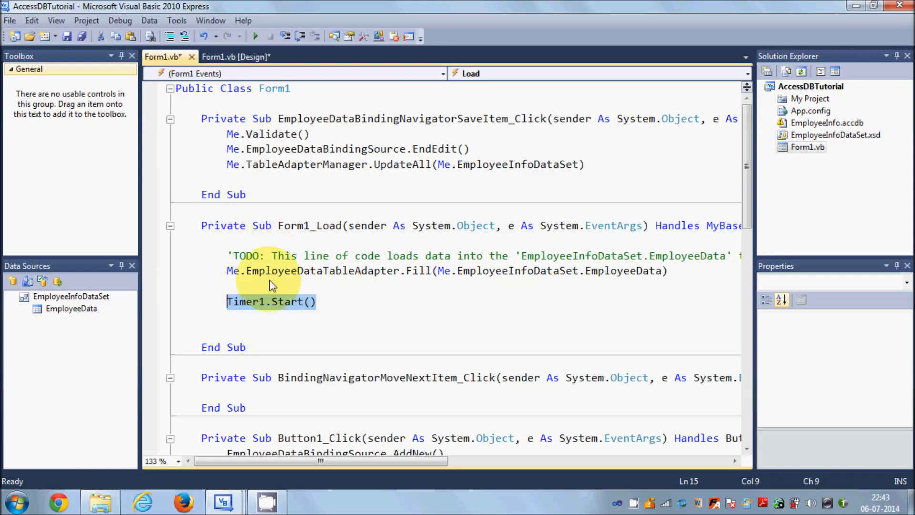
- Generate an empty Timer1_Tick handler from the Timer1 component in the designer
{"action": "left_click", "coordinate": [236, 56]}
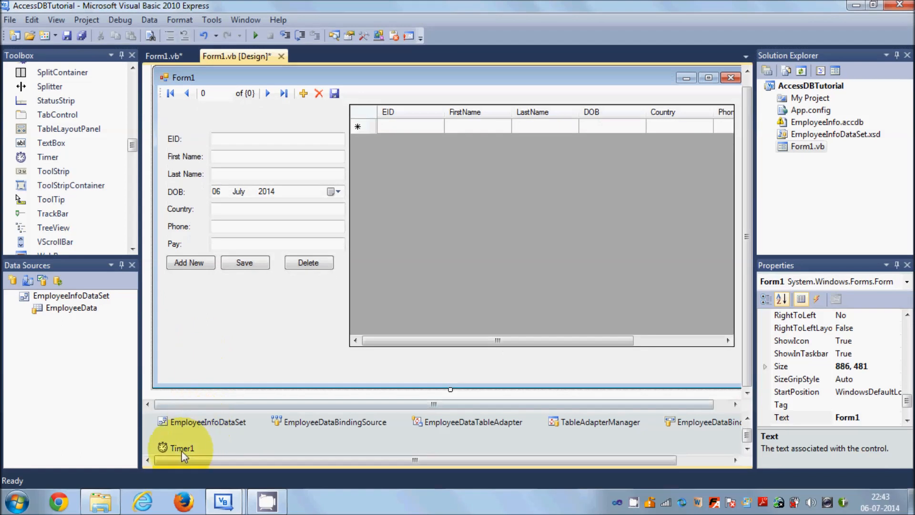
{"action": "left_click", "coordinate": [177, 448]}
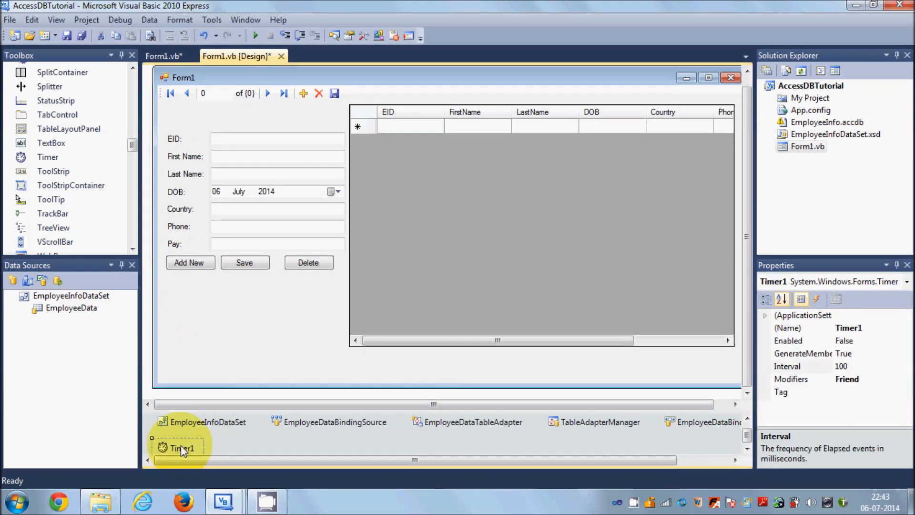
{"action": "double_click", "coordinate": [181, 447]}
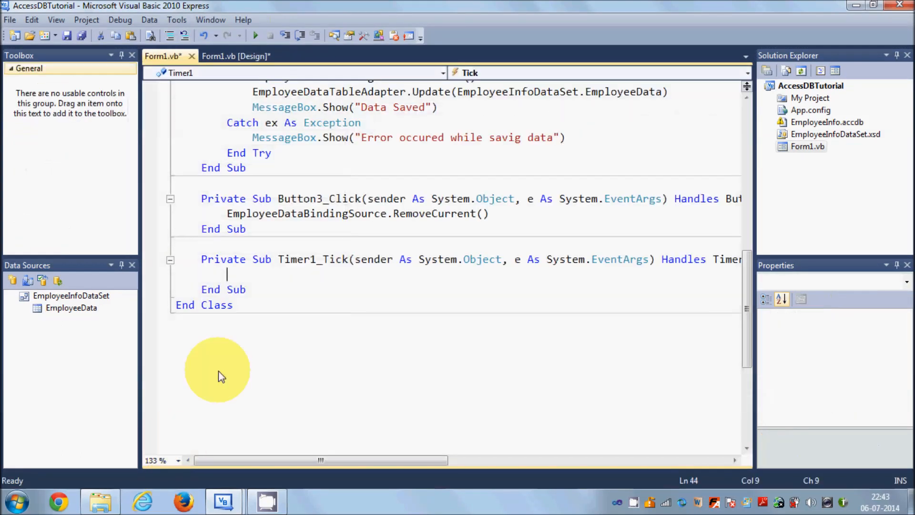
{"action": "mouse_move", "coordinate": [295, 265]}
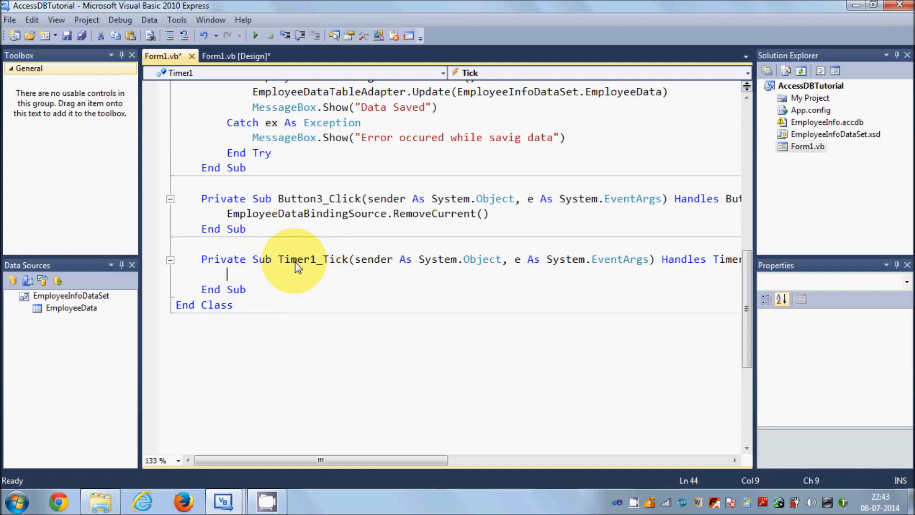
{"action": "mouse_move", "coordinate": [324, 264]}
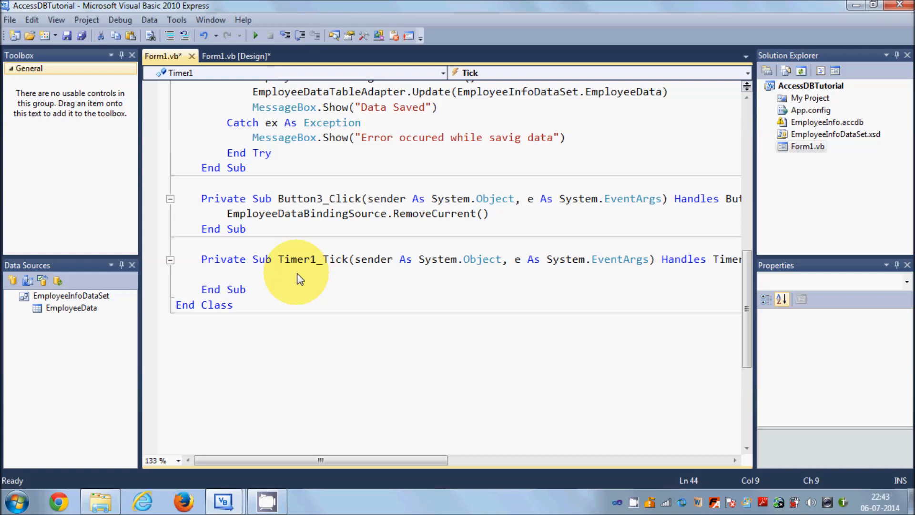
- Declare 'Dim count As Integer' inside Timer1_Tick
{"action": "type", "text": "Dim"}
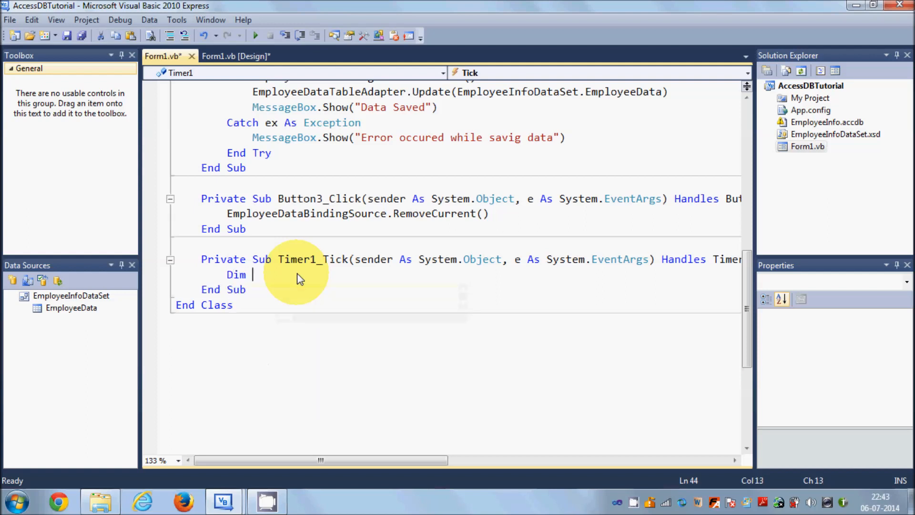
{"action": "type", "text": "count As"}
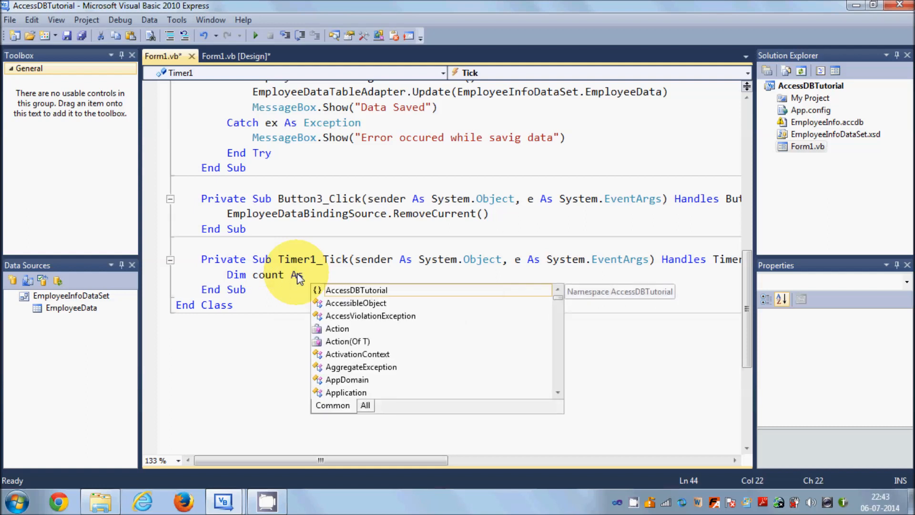
{"action": "type", "text": "inte"}
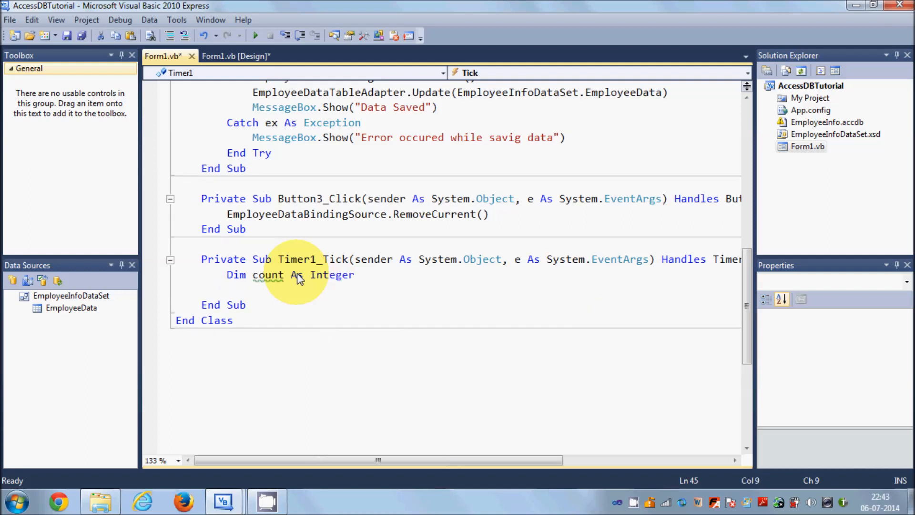
- Assign count = EmployeeDataBindingSource.Count on the next line
{"action": "type", "text": "count"}
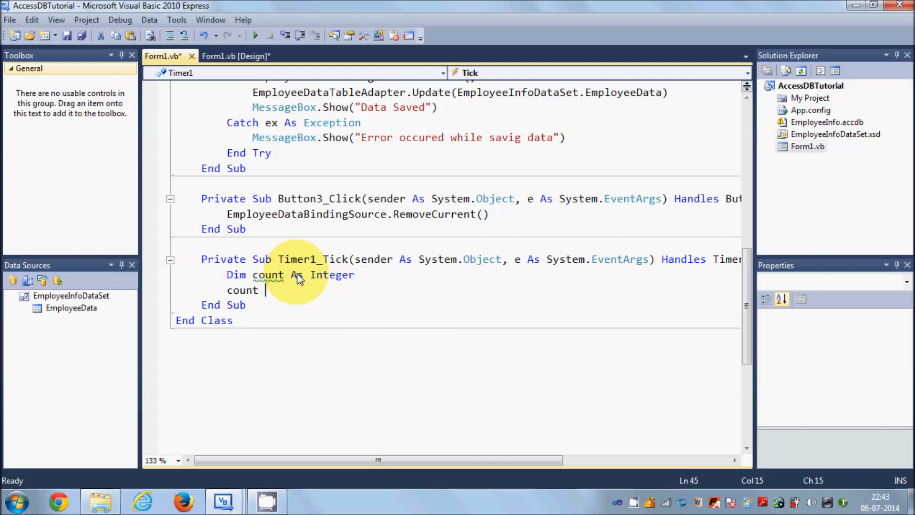
{"action": "type", "text": "="}
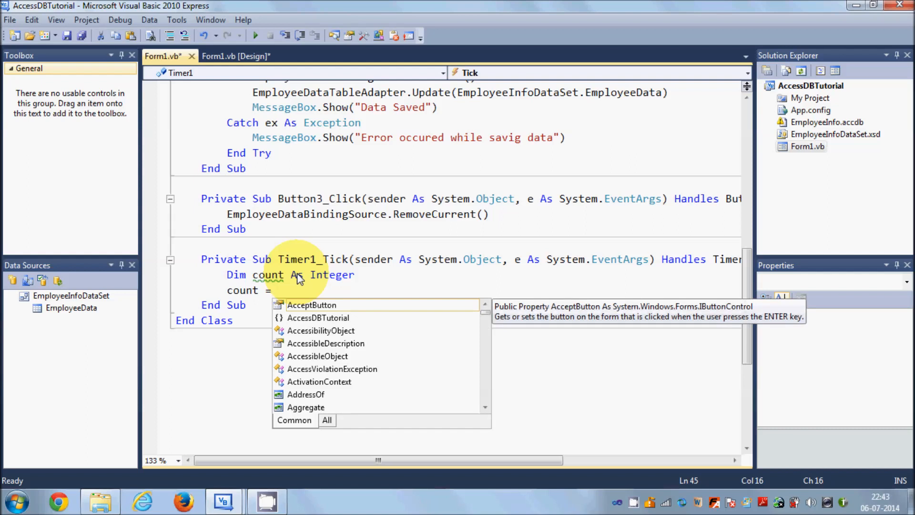
{"action": "type", "text": "e"}
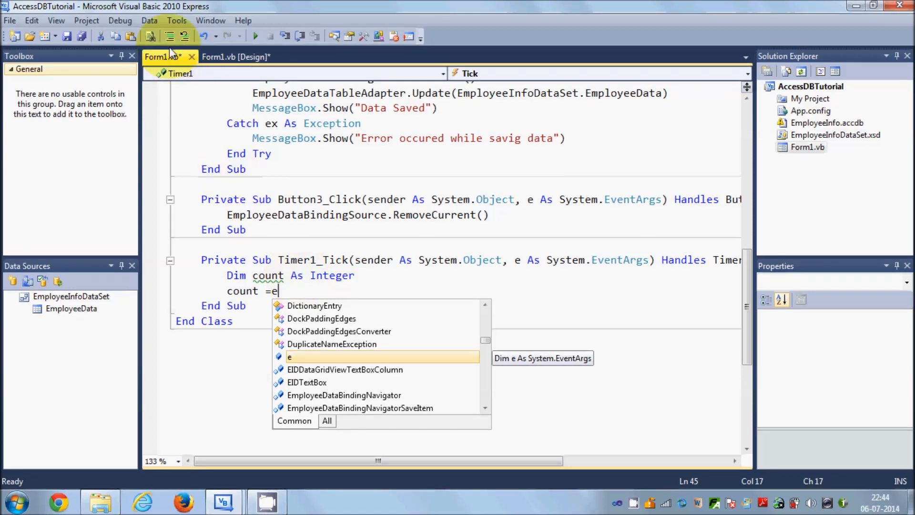
{"action": "left_click", "coordinate": [236, 56]}
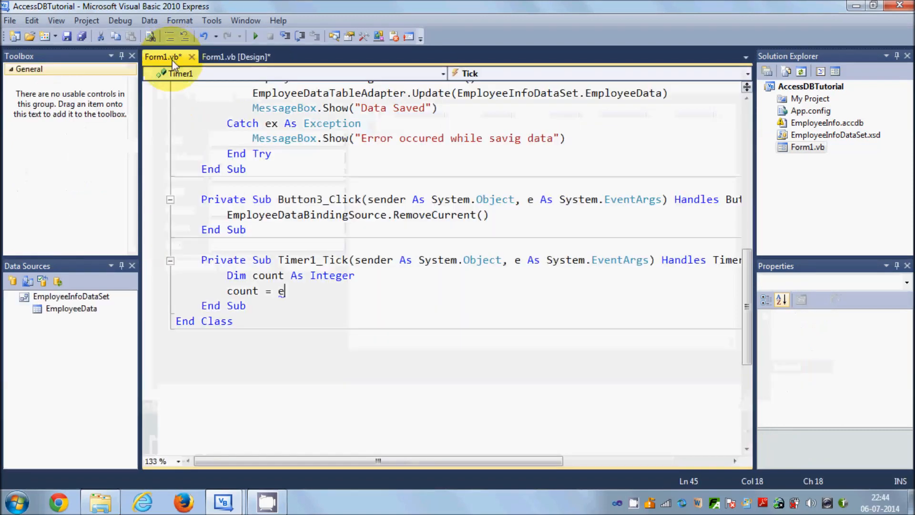
{"action": "type", "text": "s"}
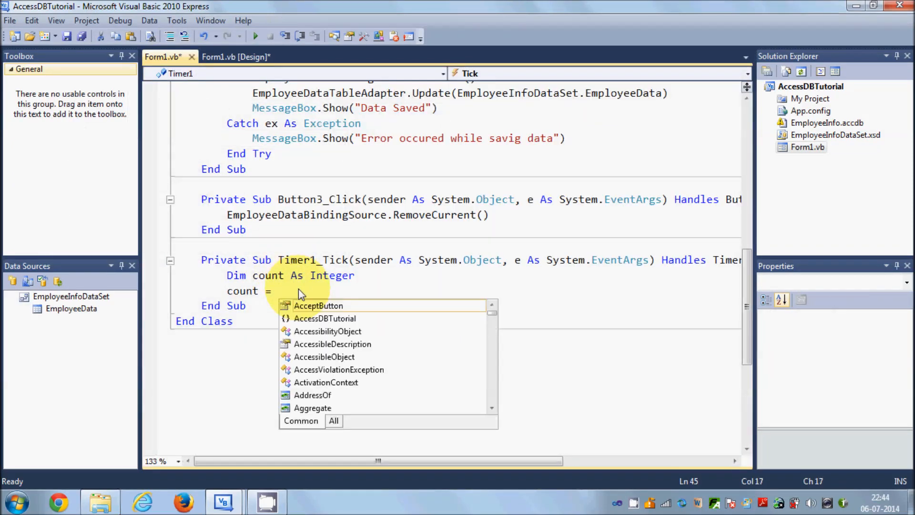
{"action": "type", "text": "Empl"}
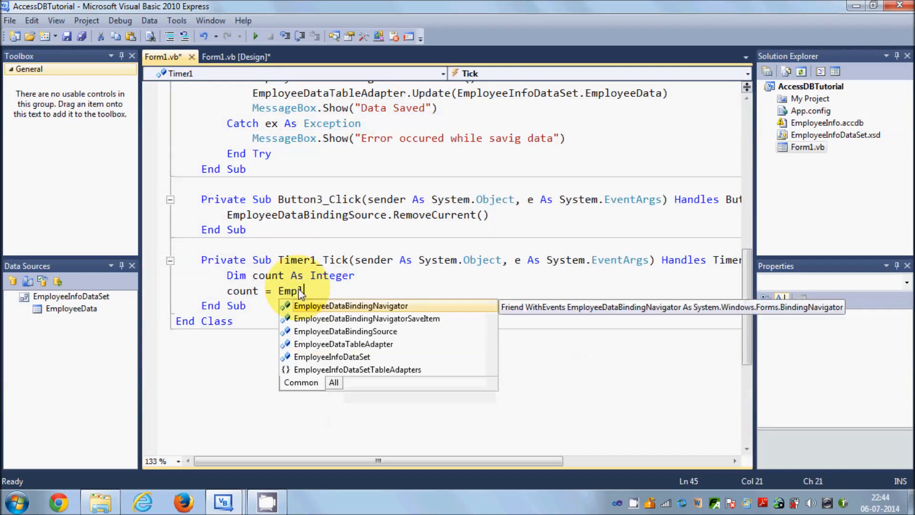
{"action": "type", "text": "oye"}
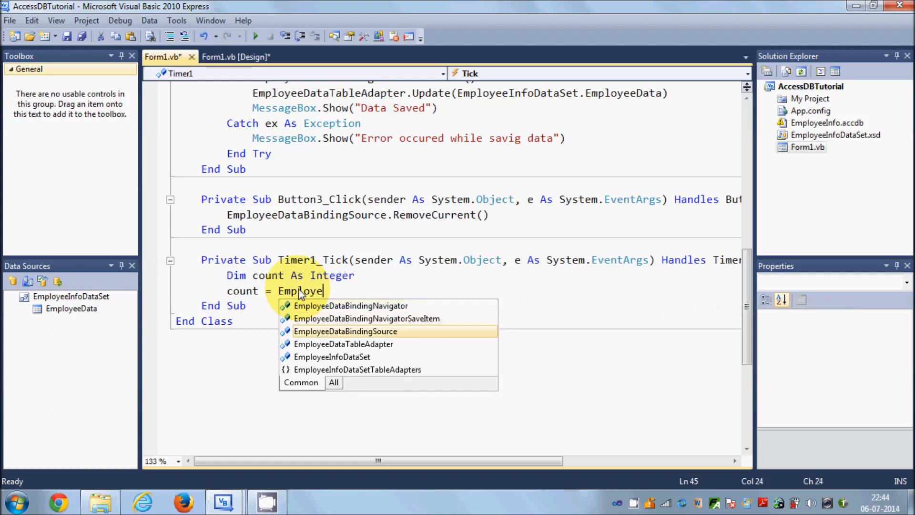
{"action": "type", "text": "DataBindingSource."}
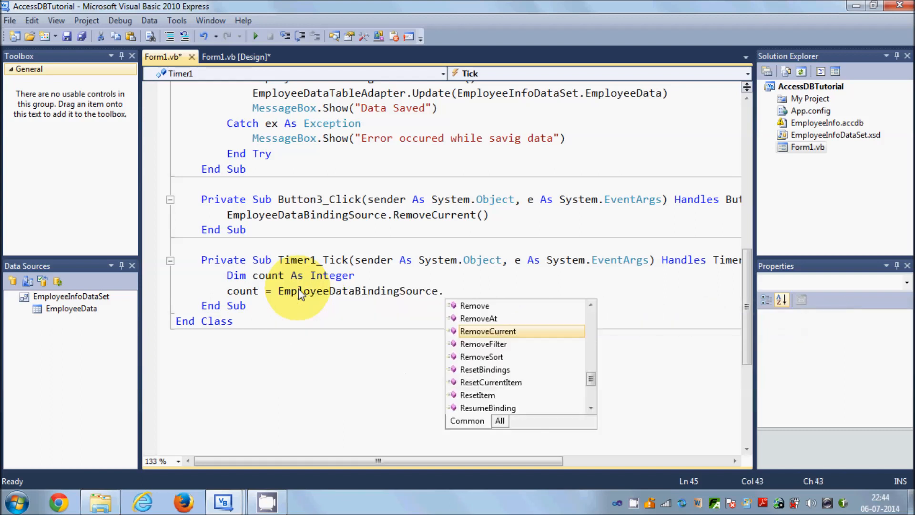
{"action": "type", "text": "count"}
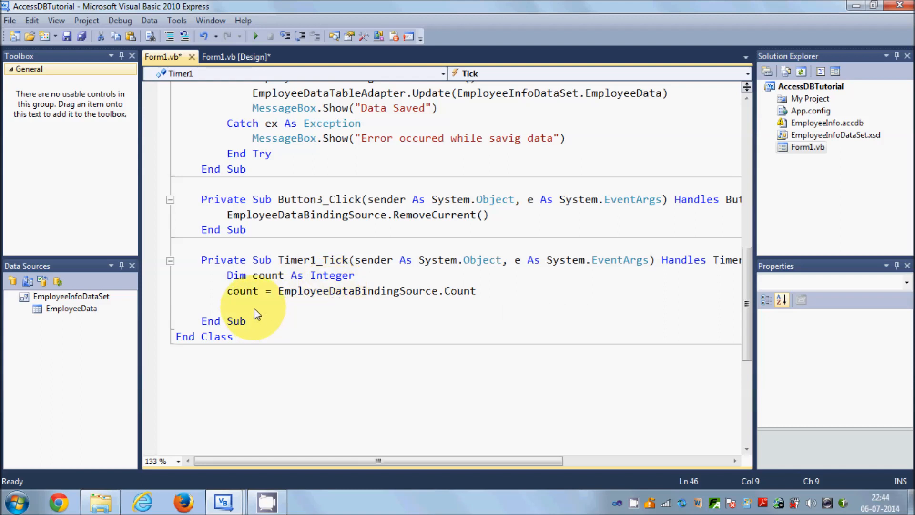
- Return to the designer and place a Label1 control below the form's buttons
{"action": "left_click", "coordinate": [235, 57]}
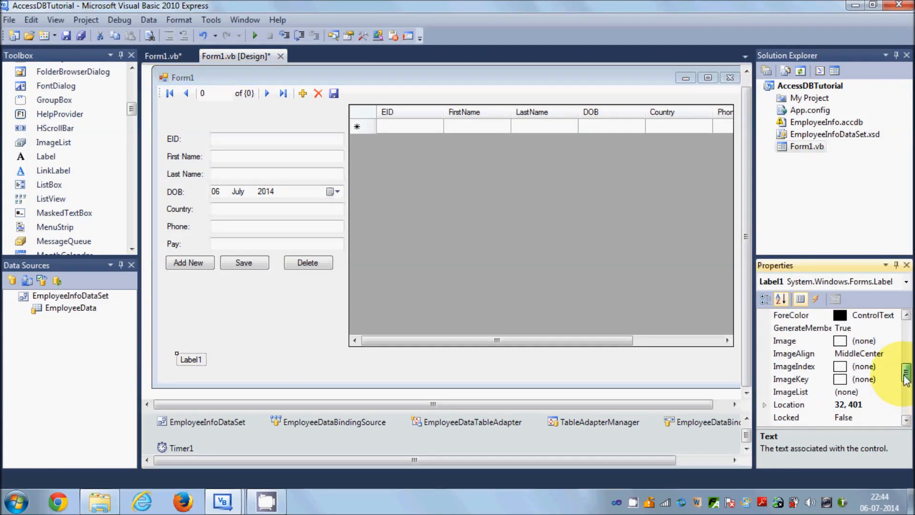
{"action": "scroll", "scroll_direction": "down", "scroll_amount": 3}
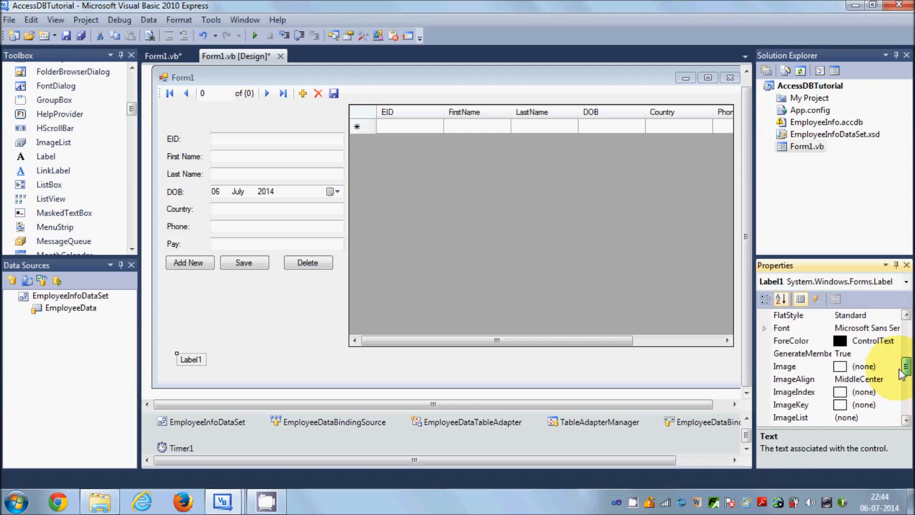
- Set Label1's font to Bold at size 16 in the Font dialog
{"action": "left_click", "coordinate": [788, 328]}
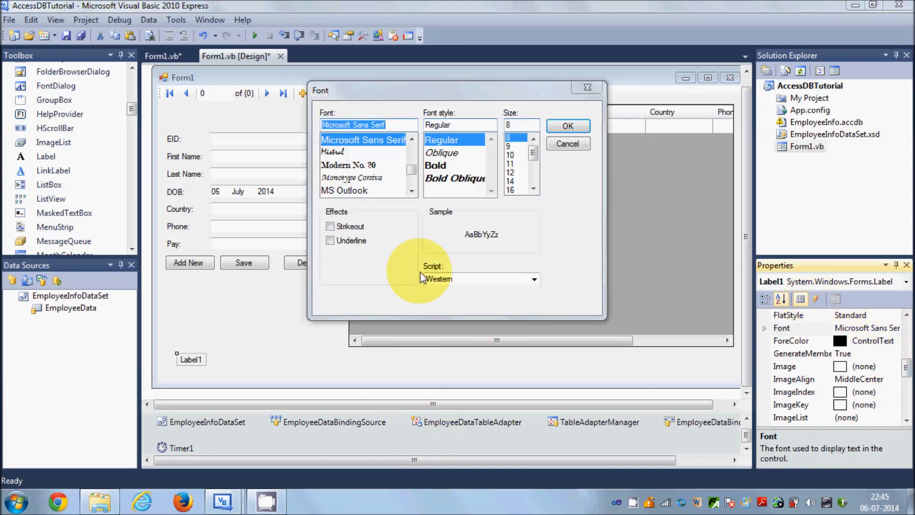
{"action": "left_click", "coordinate": [435, 165]}
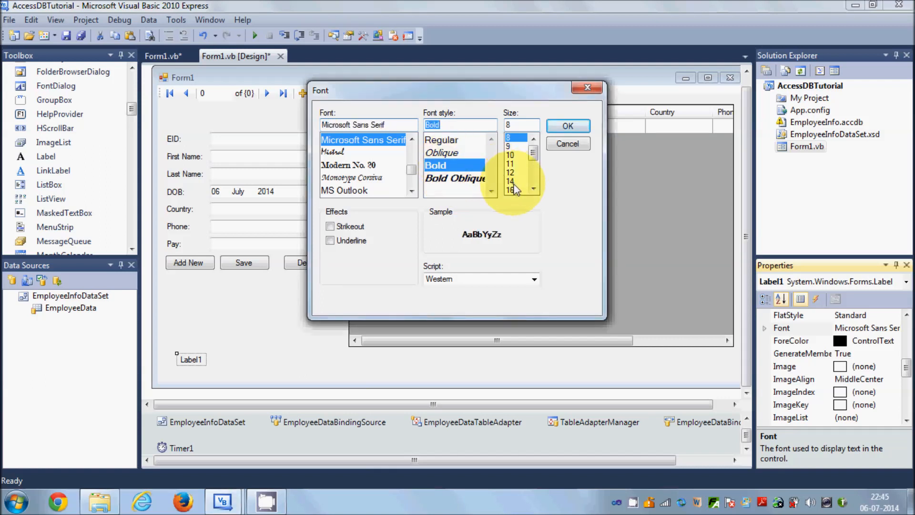
{"action": "left_click", "coordinate": [511, 190]}
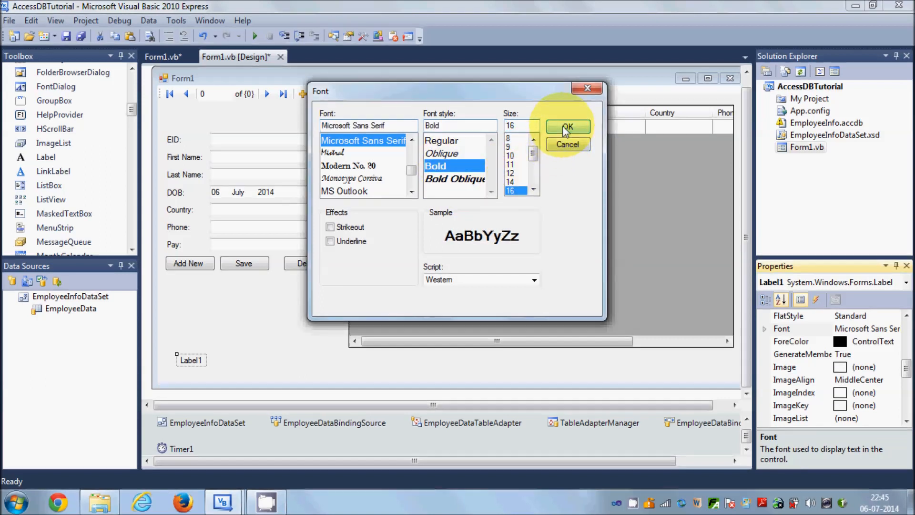
{"action": "left_click", "coordinate": [567, 127]}
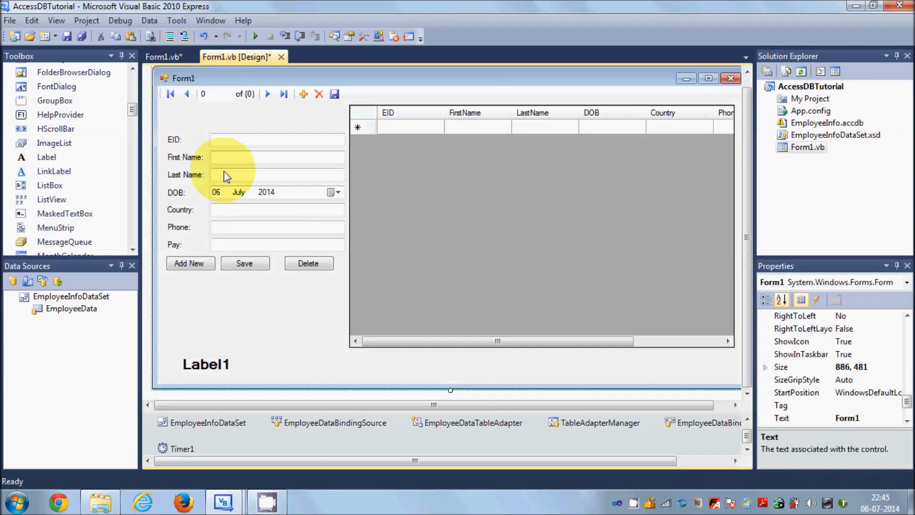
- Return to Timer1_Tick and start a third line with Label1
{"action": "left_click", "coordinate": [179, 447]}
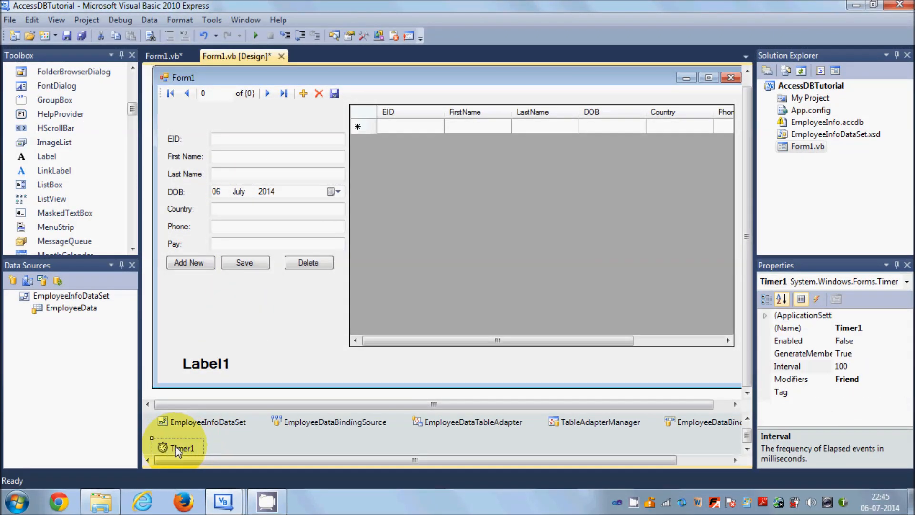
{"action": "double_click", "coordinate": [178, 447]}
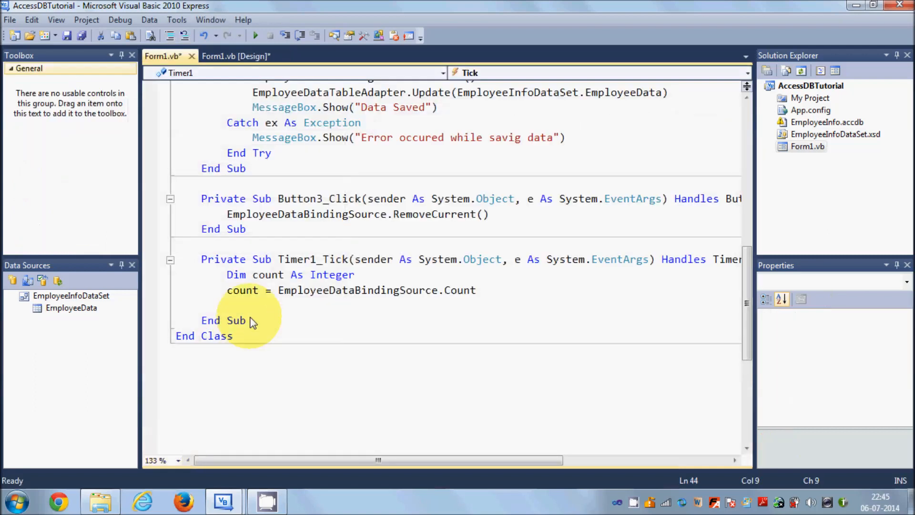
{"action": "type", "text": "l"}
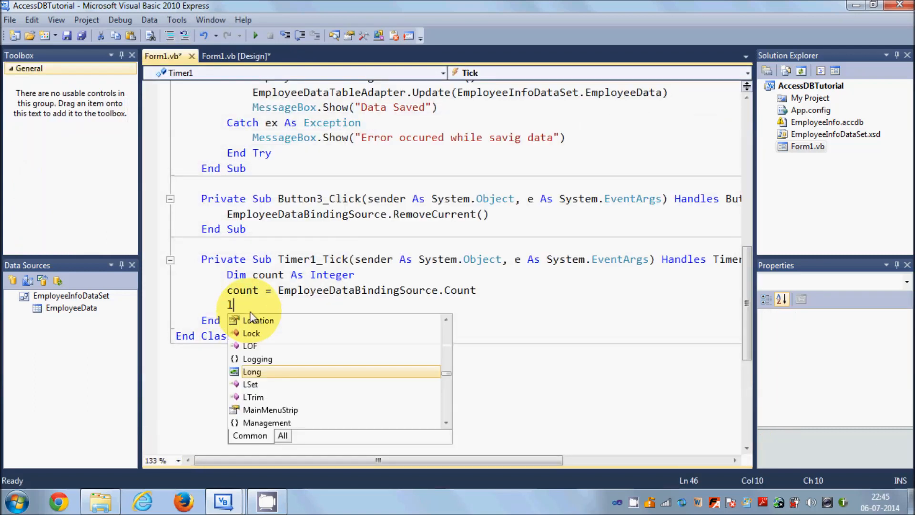
{"action": "type", "text": "abel1."}
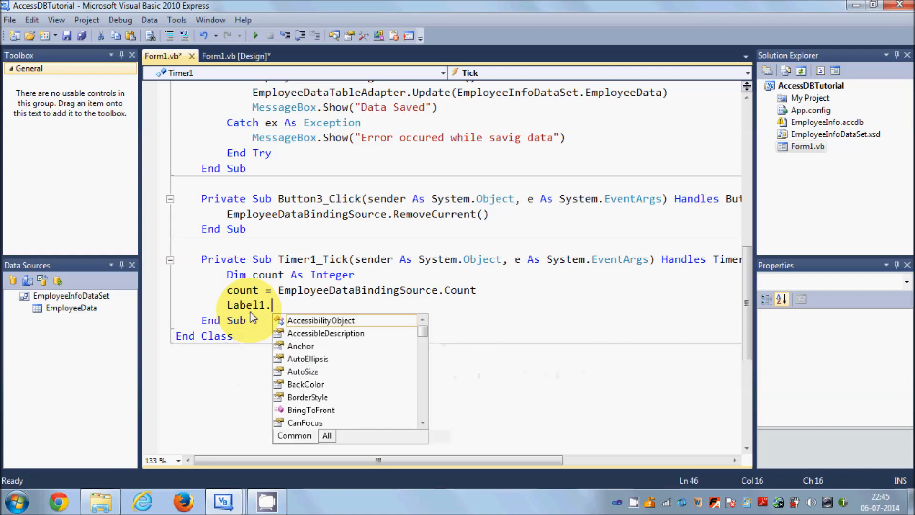
- Confirm the bold label's (Name) is Label1, then go back to the code
{"action": "left_click", "coordinate": [236, 56]}
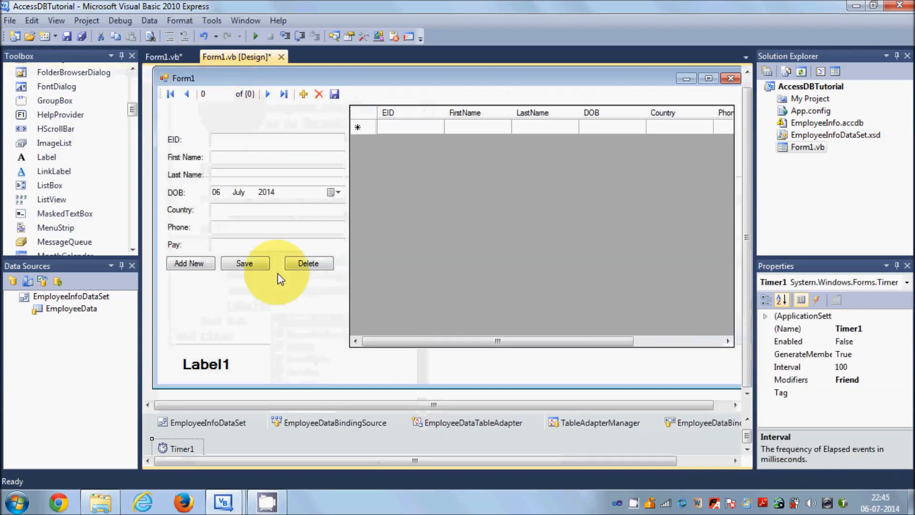
{"action": "left_click", "coordinate": [206, 364]}
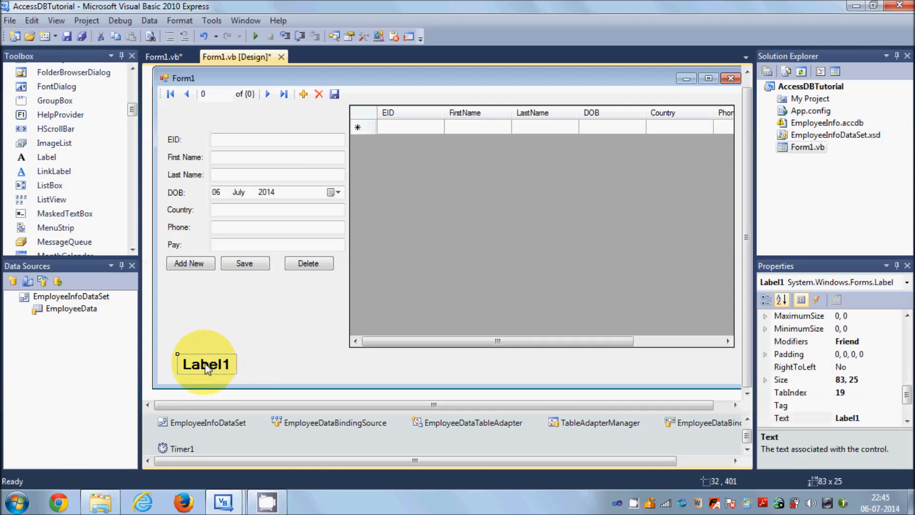
{"action": "left_click", "coordinate": [904, 332]}
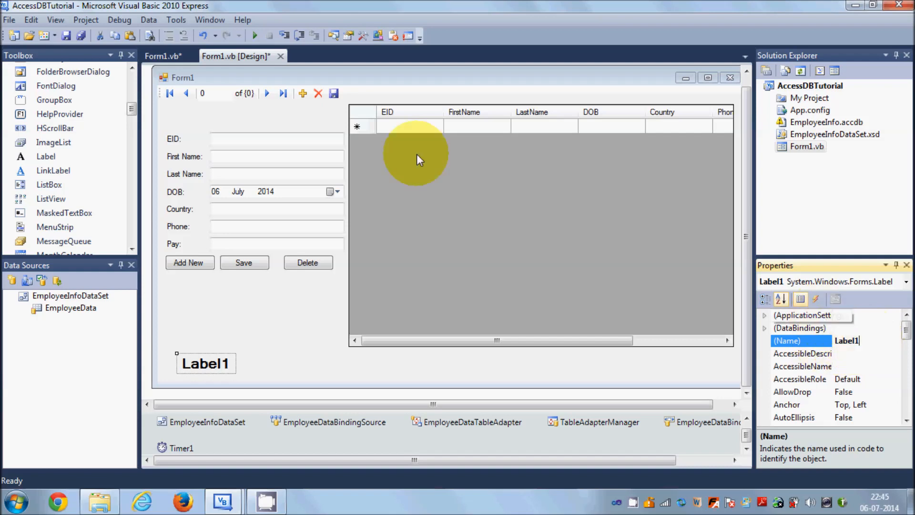
{"action": "left_click", "coordinate": [162, 56]}
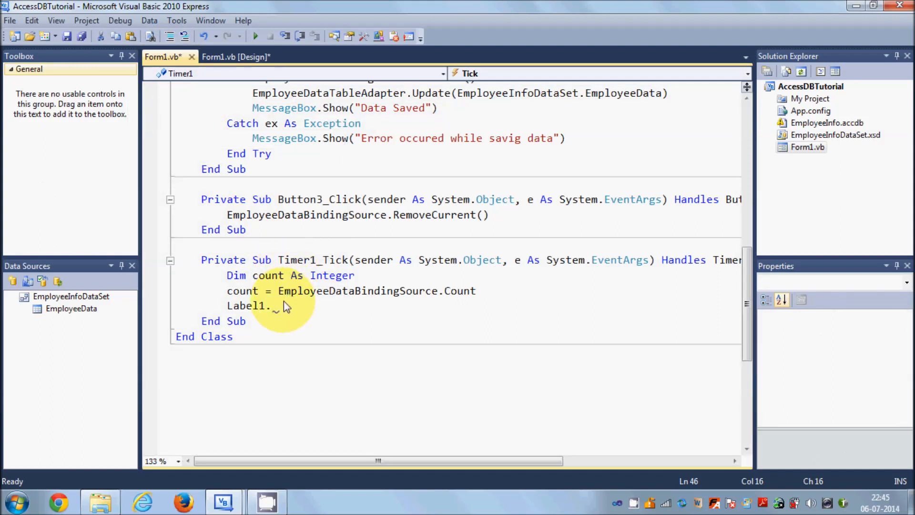
- Write the third line as Label1.Text = count
{"action": "type", "text": "."}
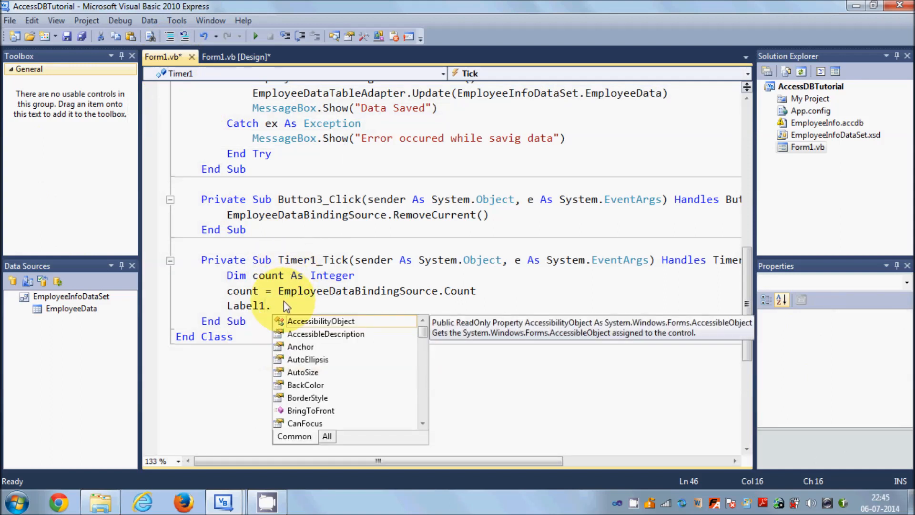
{"action": "type", "text": "text"}
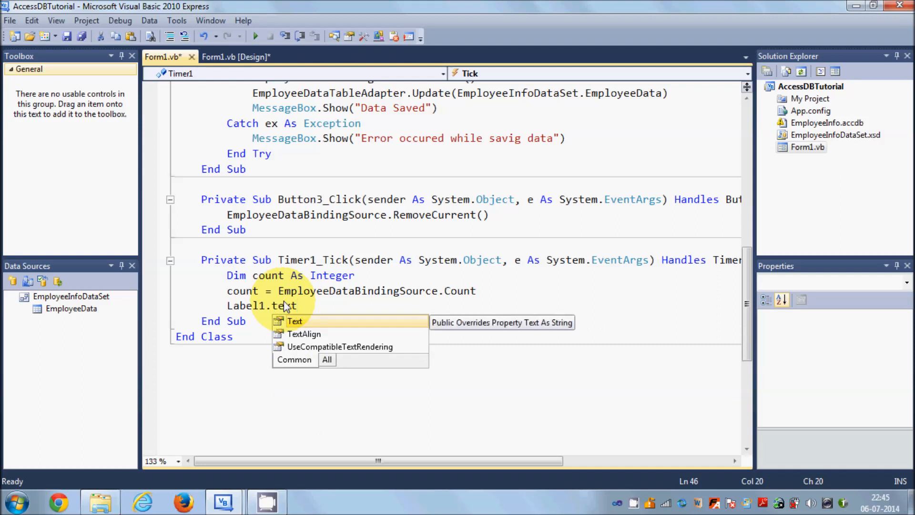
{"action": "type", "text": "=count"}
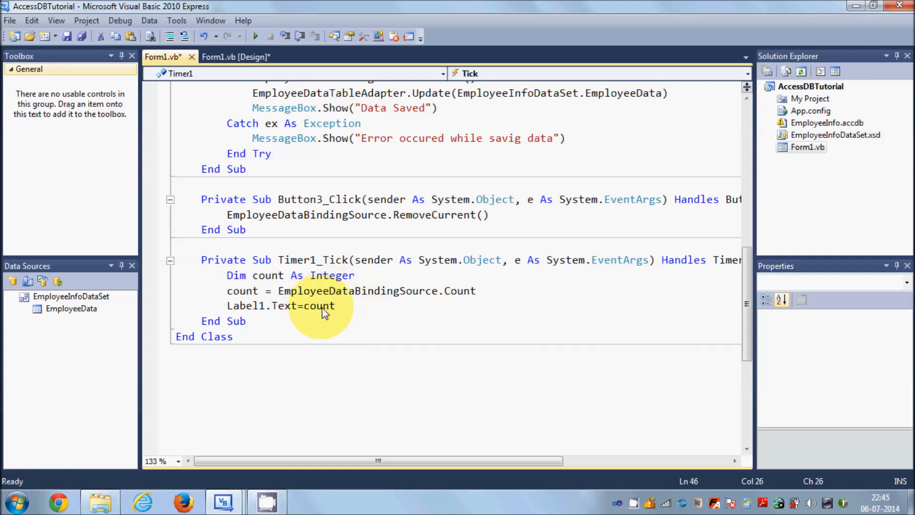
{"action": "double_click", "coordinate": [317, 305]}
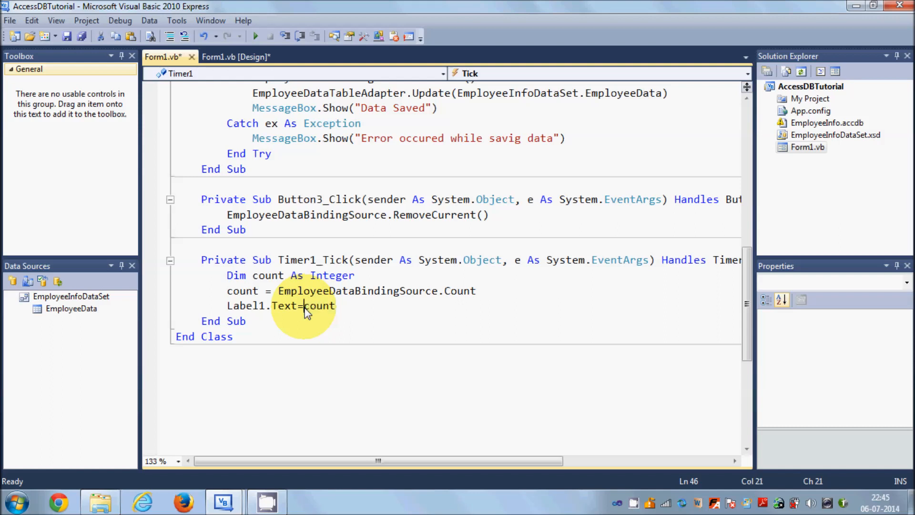
- Surround count with "There are " + and + " Employees" strings
{"action": "type", "text": "\""}
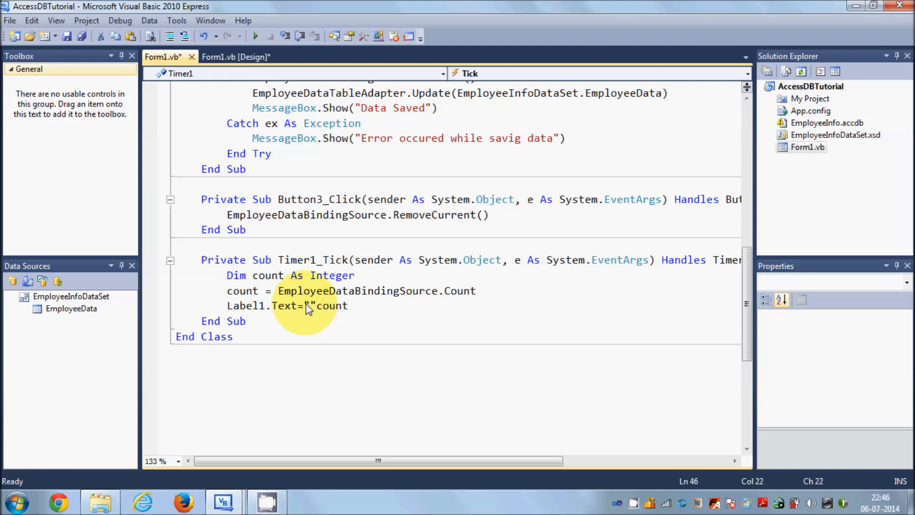
{"action": "type", "text": "There"}
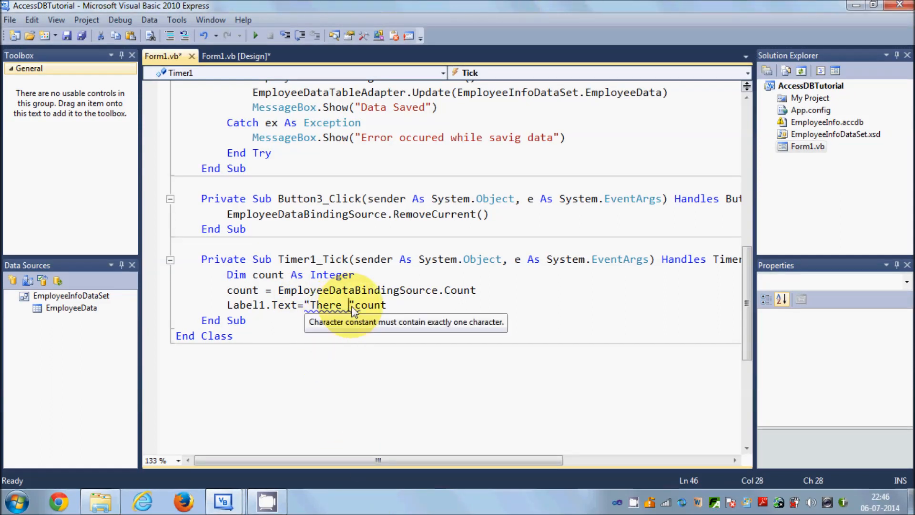
{"action": "type", "text": "are"}
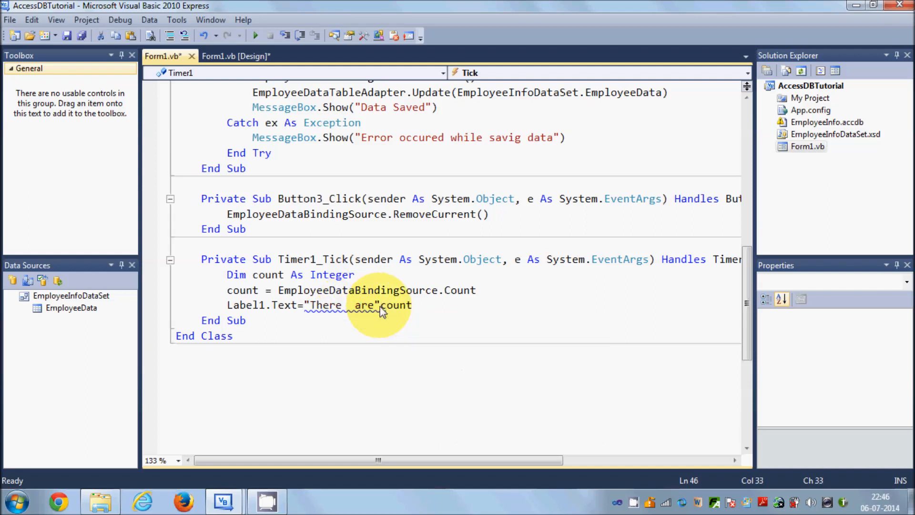
{"action": "type", "text": "+"}
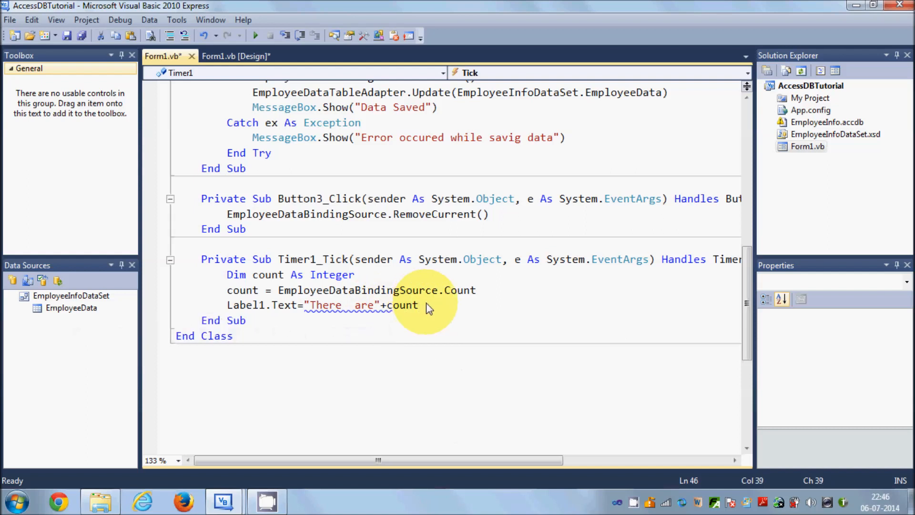
{"action": "double_click", "coordinate": [402, 304]}
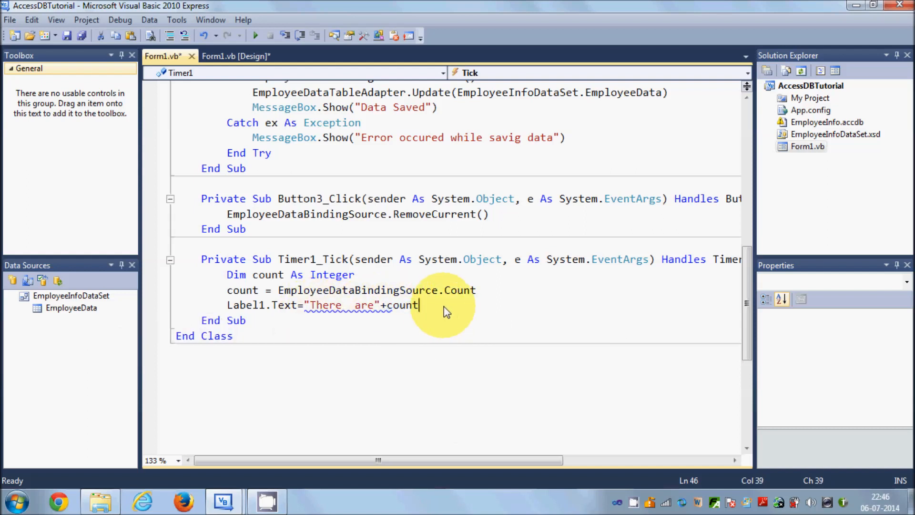
{"action": "type", "text": "+"}
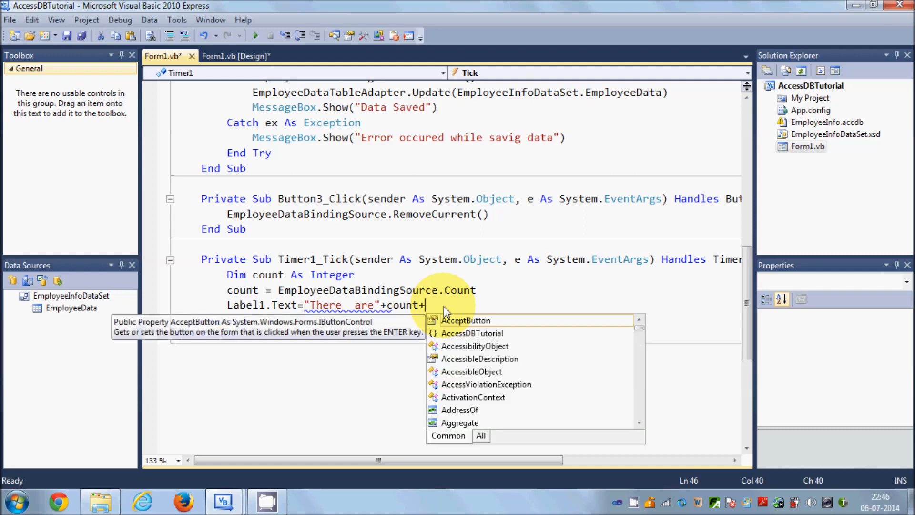
{"action": "type", "text": "\""}
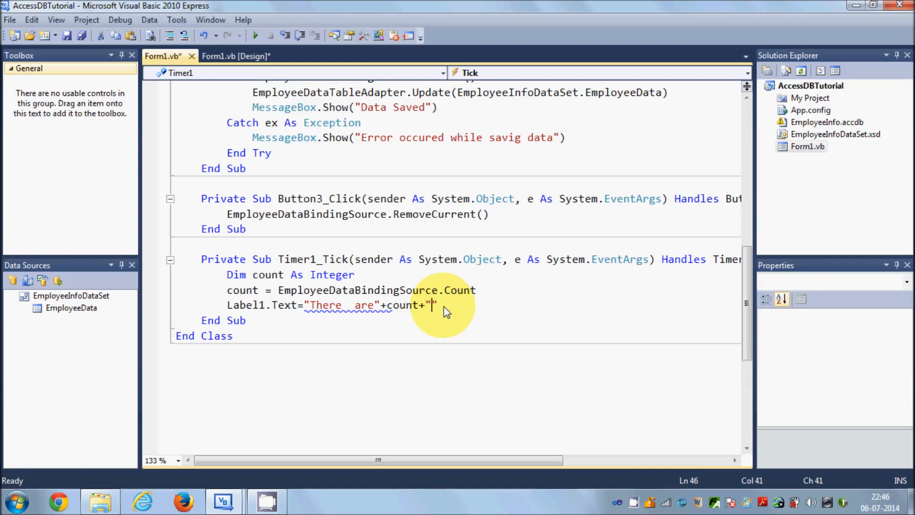
{"action": "double_click", "coordinate": [402, 305]}
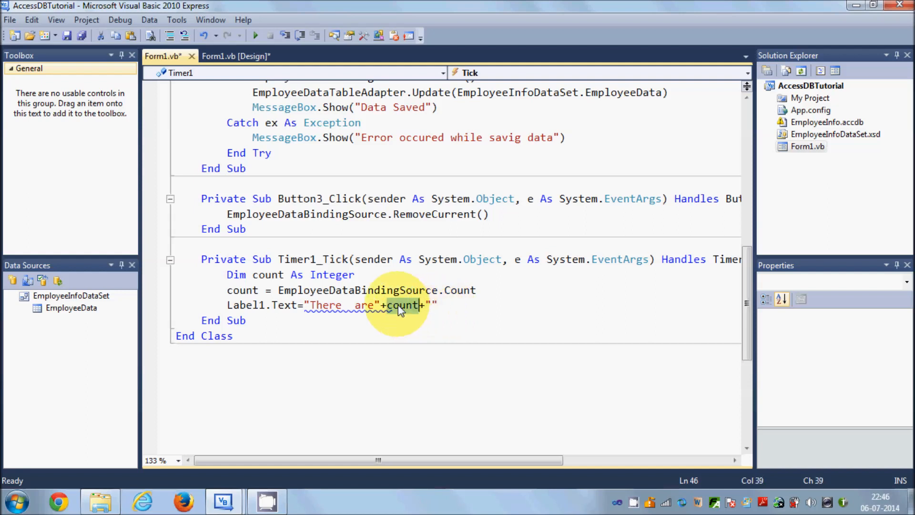
{"action": "type", "text": "E"}
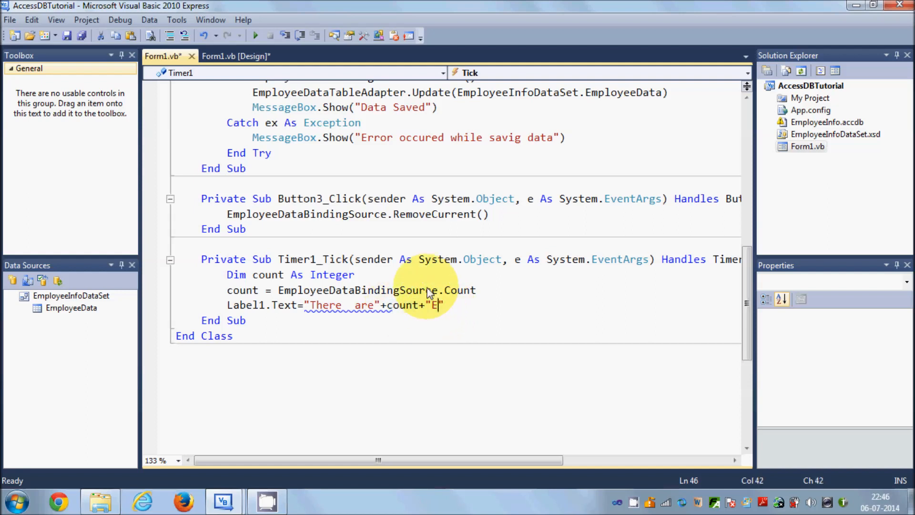
{"action": "type", "text": "mploy"}
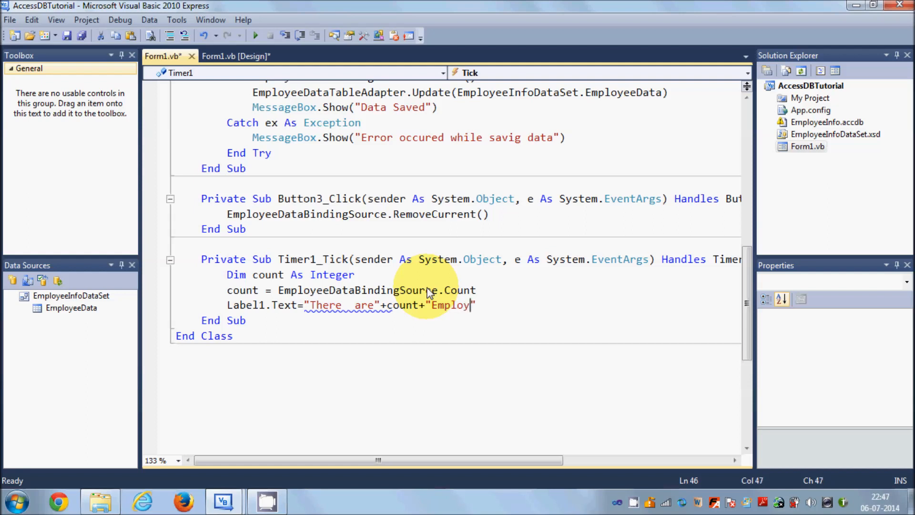
{"action": "type", "text": "ees"}
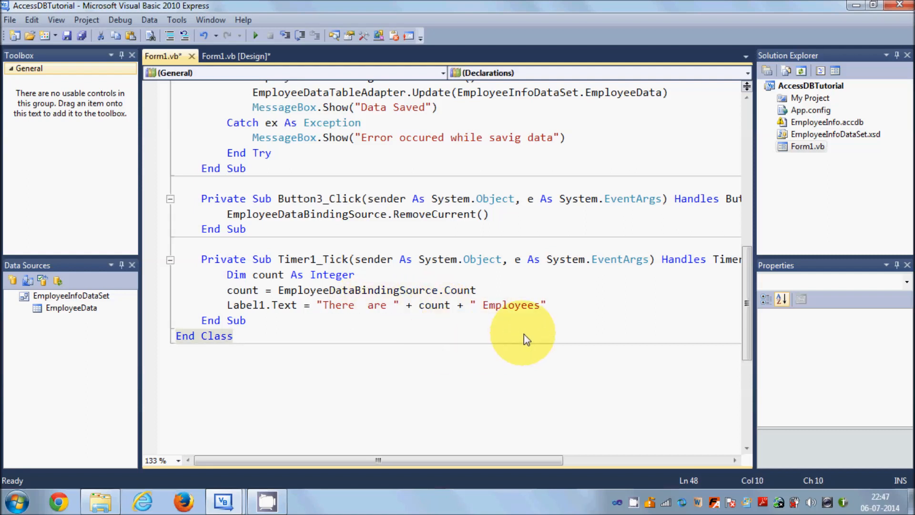
{"action": "mouse_move", "coordinate": [292, 65]}
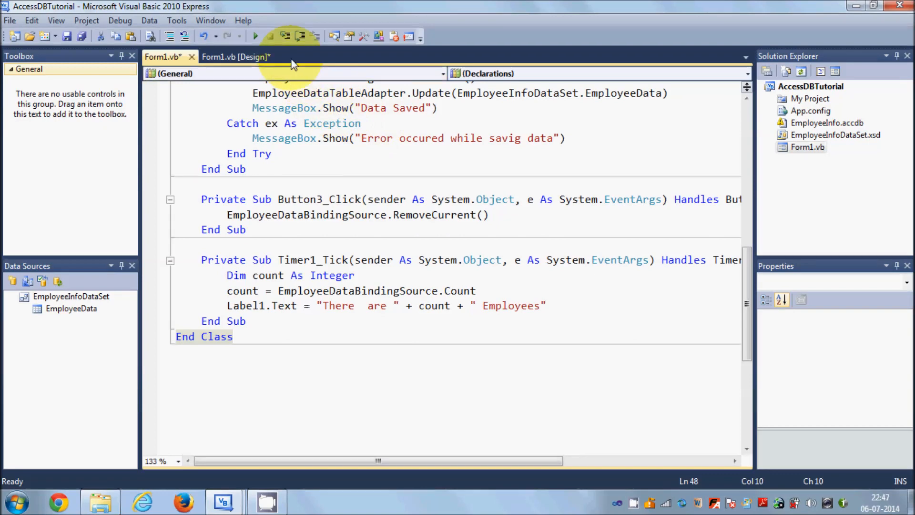
- Test-run the form, dismiss the InvalidCastException on the Label1.Text line, and stop debugging
{"action": "left_click", "coordinate": [254, 36]}
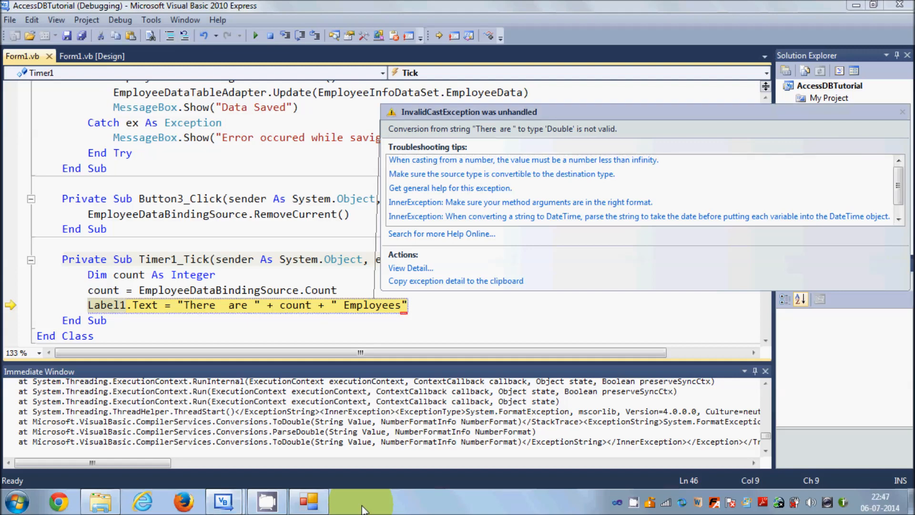
{"action": "mouse_move", "coordinate": [431, 134]}
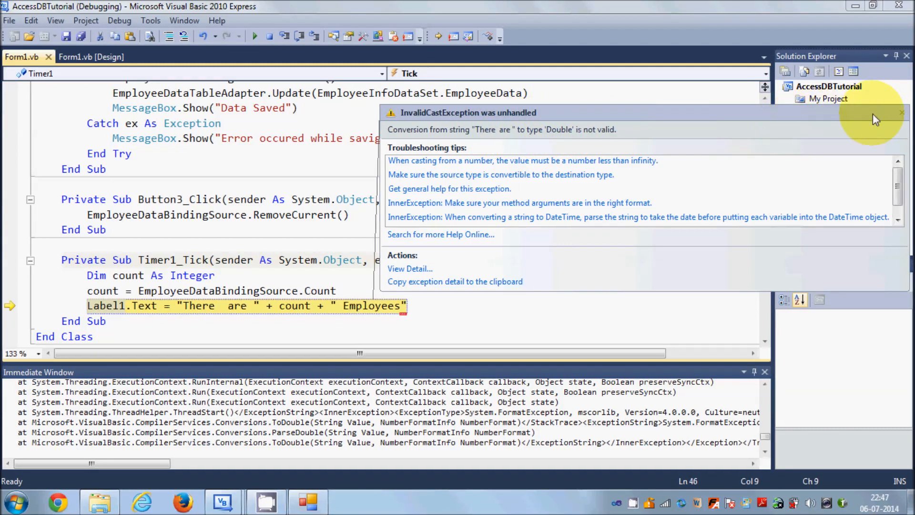
{"action": "left_click", "coordinate": [901, 112]}
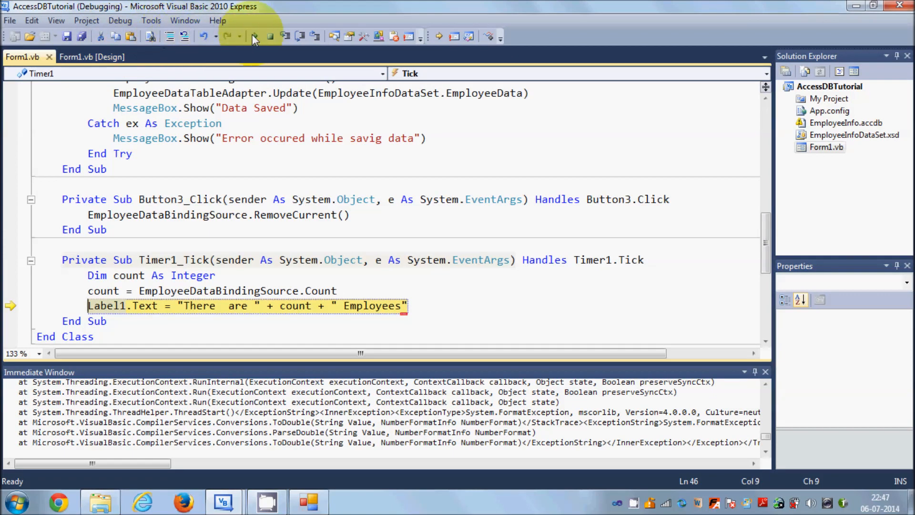
{"action": "left_click", "coordinate": [270, 36]}
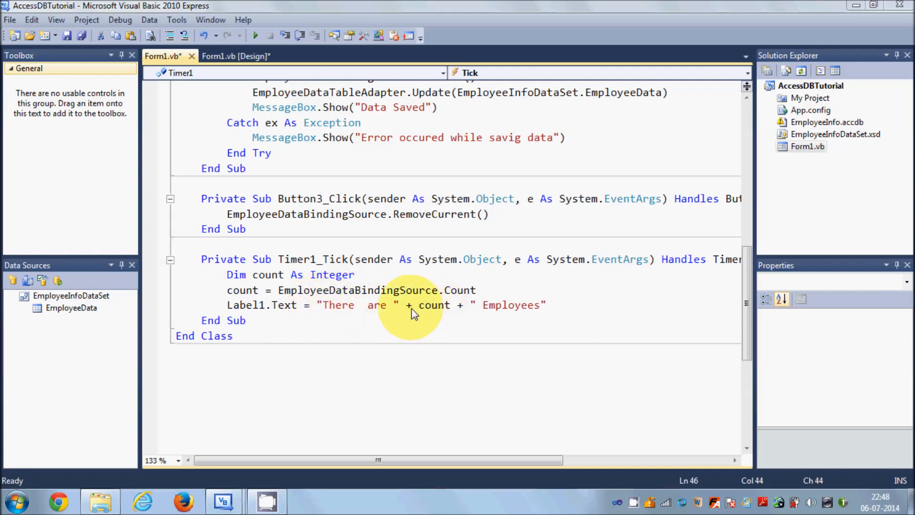
- Change count to count.ToString in the Timer1_Tick Label1.Text line
{"action": "double_click", "coordinate": [434, 304]}
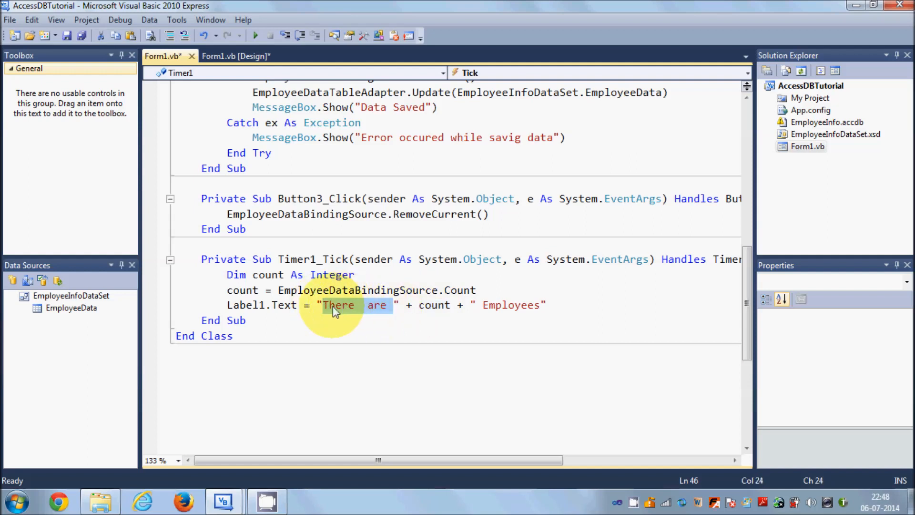
{"action": "mouse_move", "coordinate": [352, 311]}
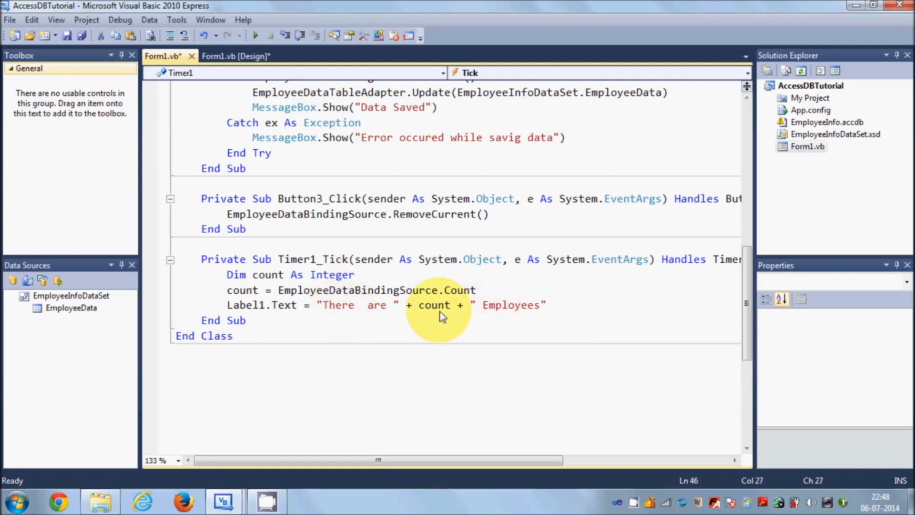
{"action": "double_click", "coordinate": [434, 305]}
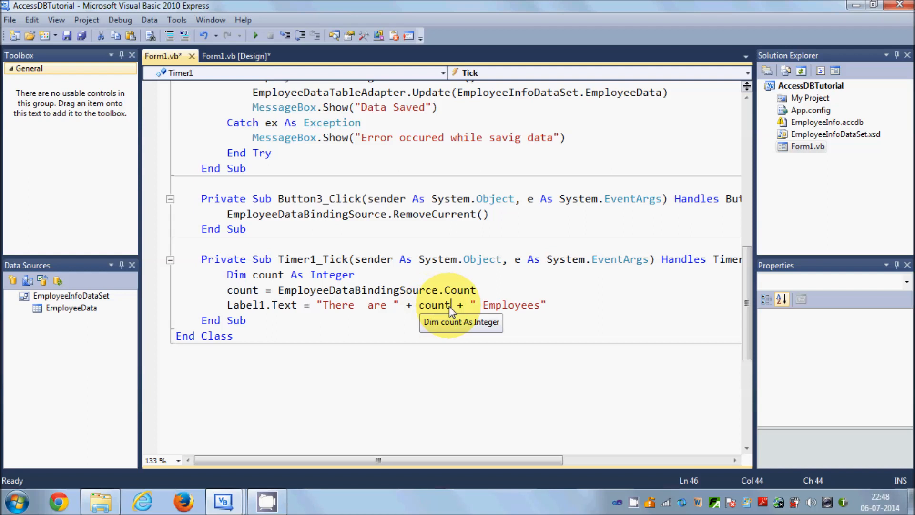
{"action": "type", "text": ".ToString"}
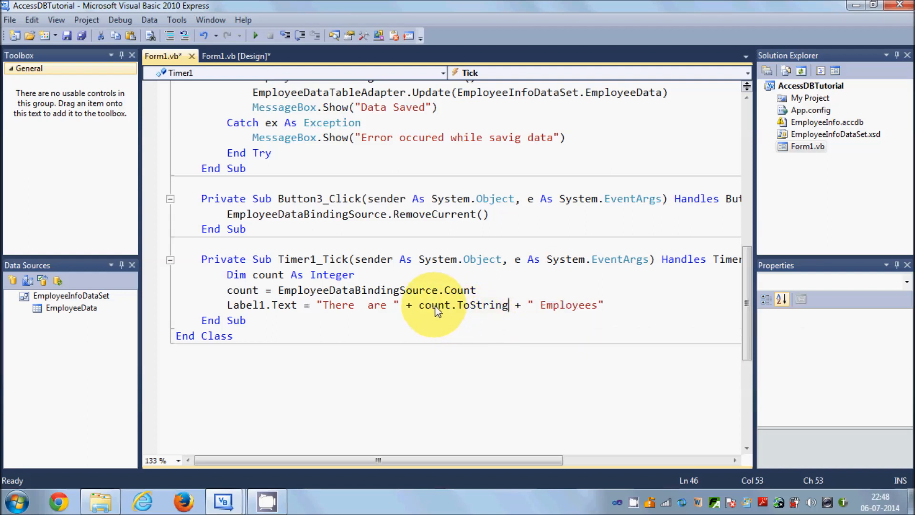
{"action": "double_click", "coordinate": [483, 304]}
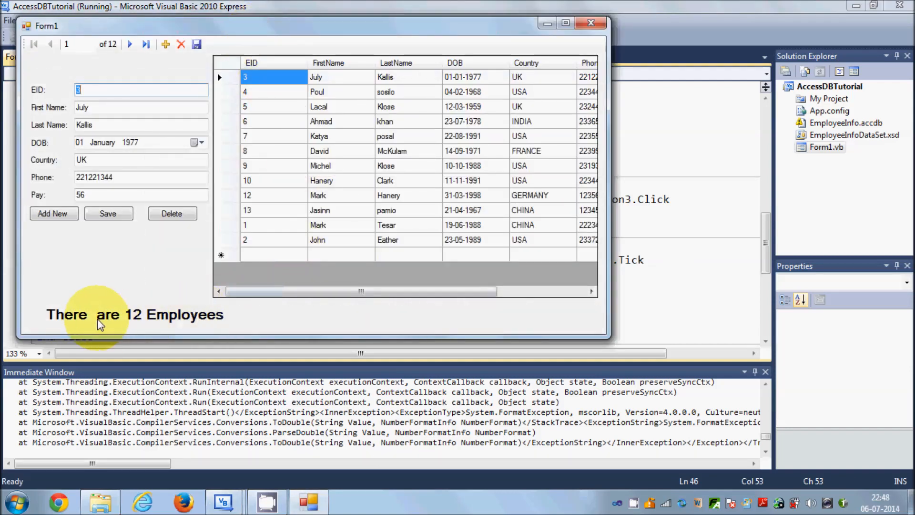
{"action": "mouse_move", "coordinate": [171, 323]}
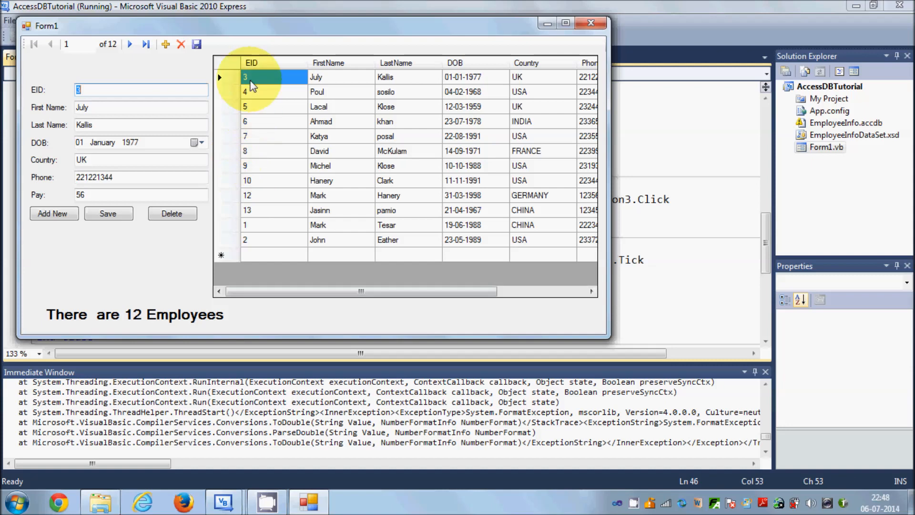
{"action": "mouse_move", "coordinate": [258, 86]}
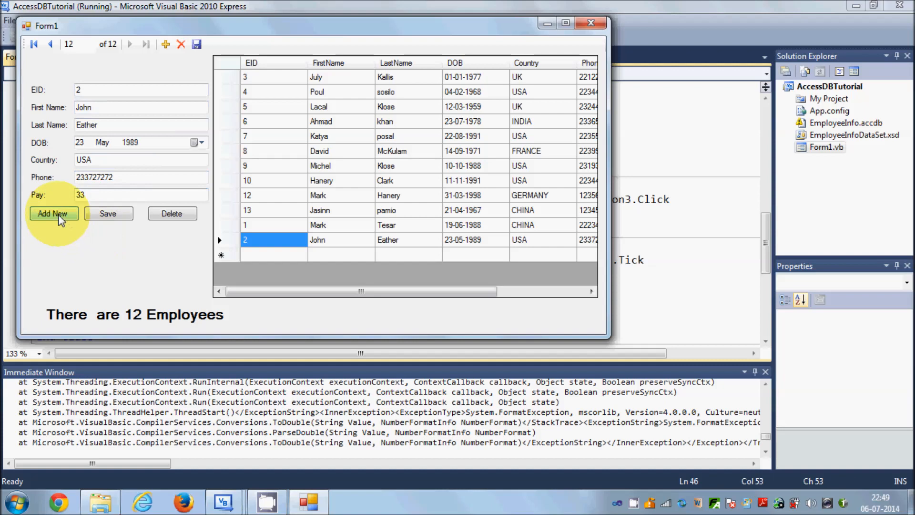
- Add employee 14, fgsd dfgs from USA with phone 12345678, and save it
{"action": "left_click", "coordinate": [54, 213]}
{"action": "type", "text": "dfgs"}
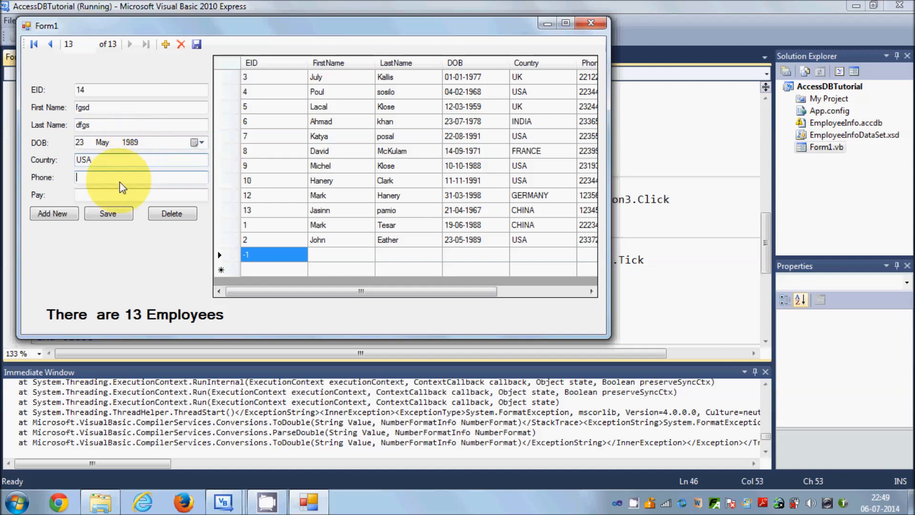
{"action": "type", "text": "12345678"}
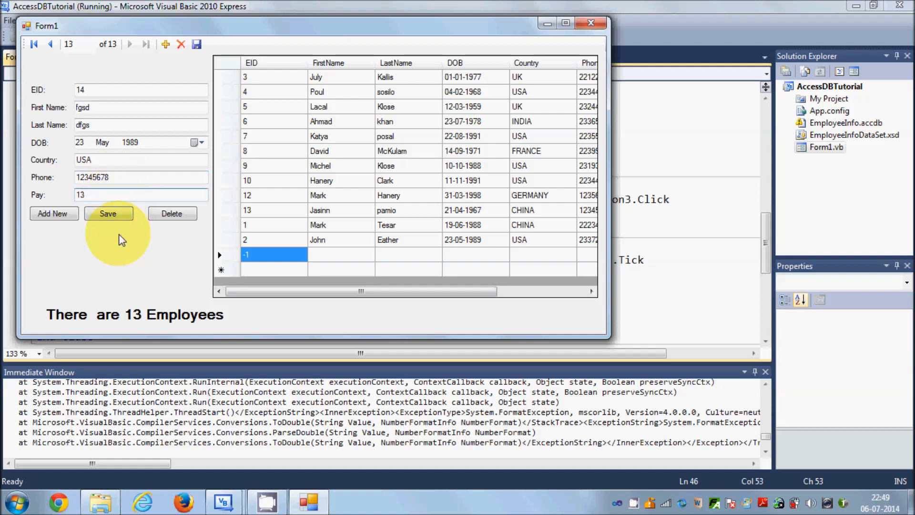
{"action": "left_click", "coordinate": [108, 213]}
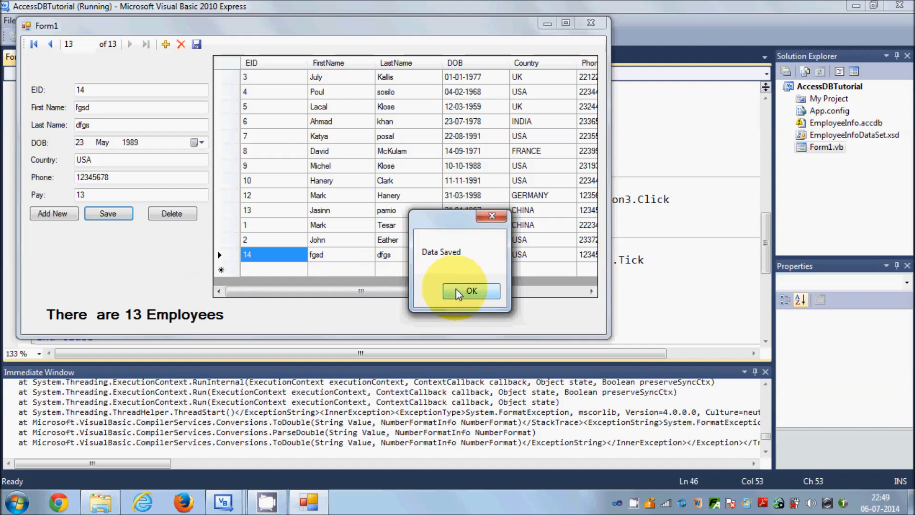
{"action": "left_click", "coordinate": [471, 291]}
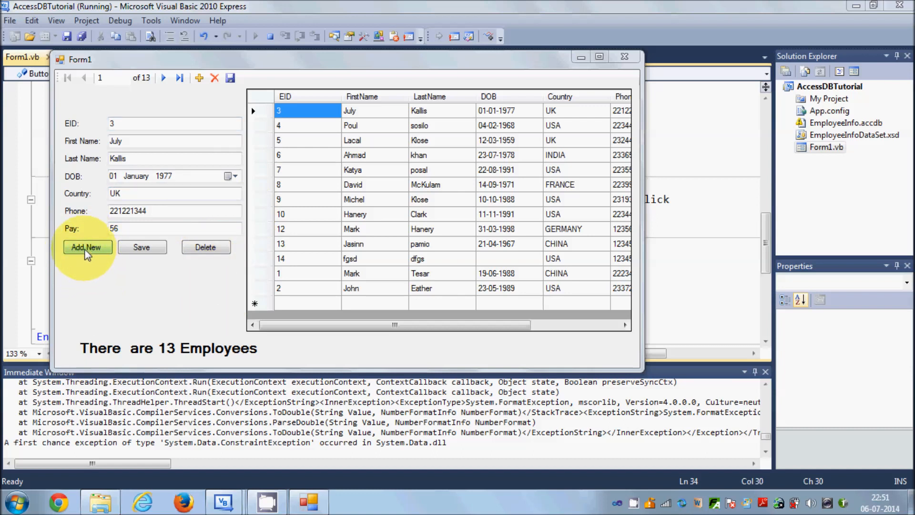
{"action": "mouse_move", "coordinate": [136, 310]}
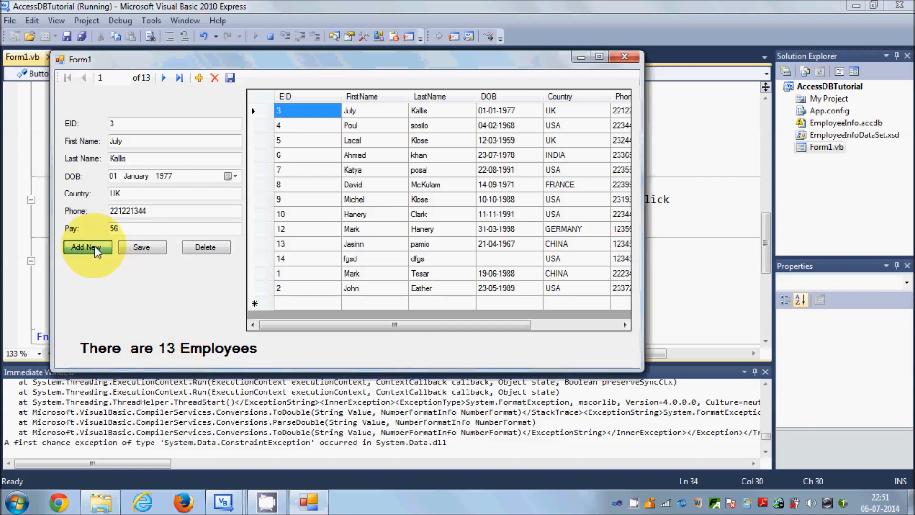
- Add employee 15 from UK, born March 1979, phone 123435454, pay 20, and save
{"action": "left_click", "coordinate": [86, 247]}
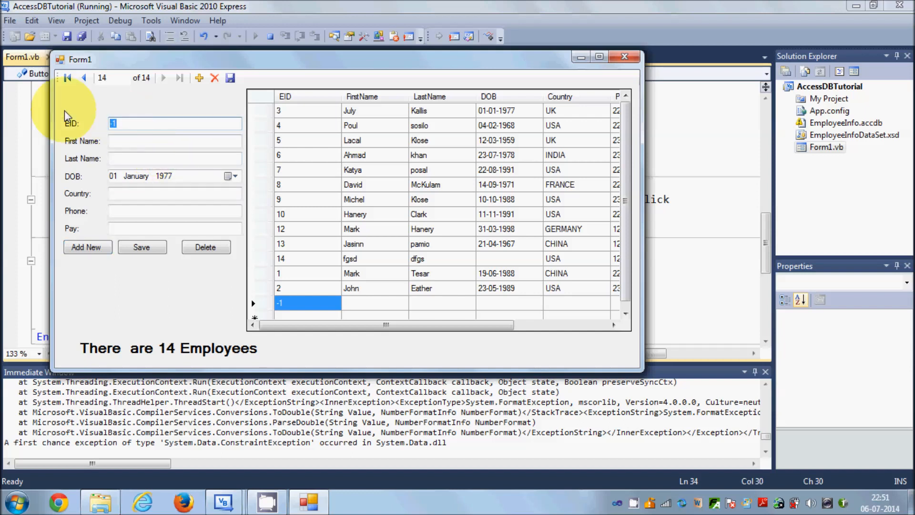
{"action": "type", "text": "fdgsd"}
{"action": "left_click", "coordinate": [175, 158]}
{"action": "type", "text": "sfdg"}
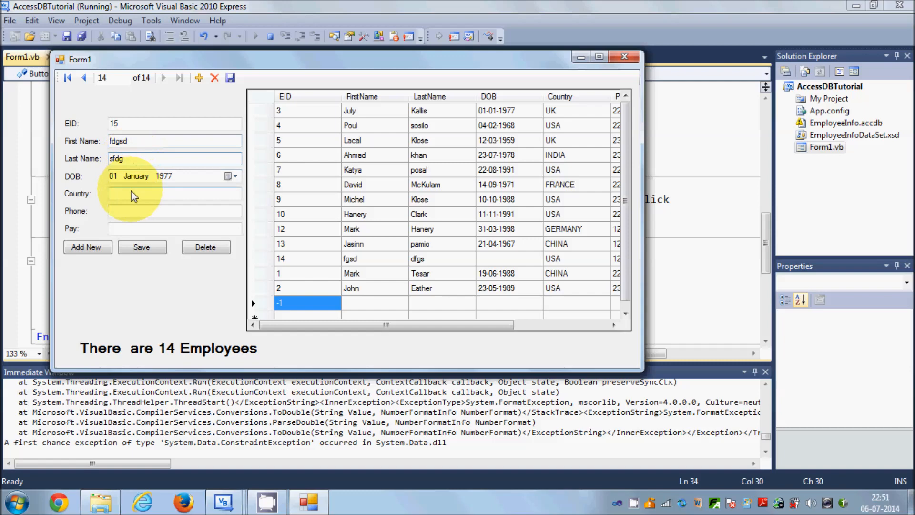
{"action": "type", "text": "U"}
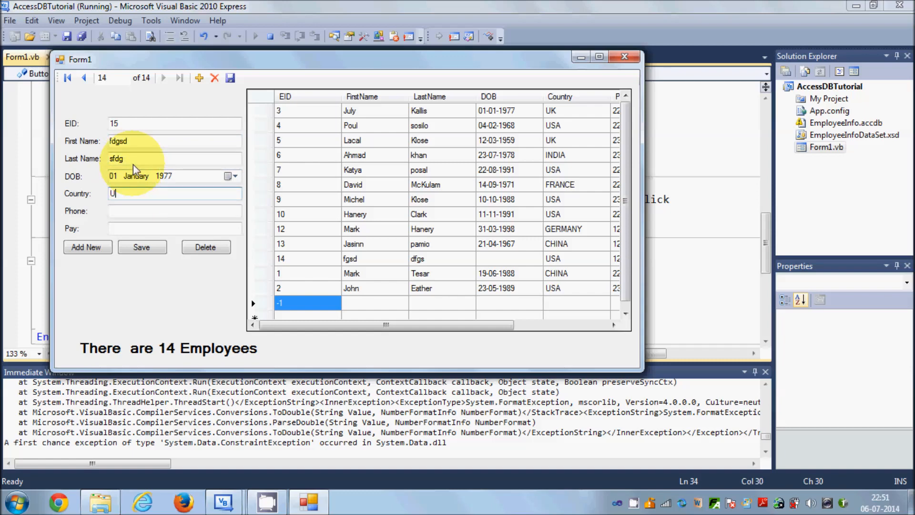
{"action": "left_click", "coordinate": [227, 176]}
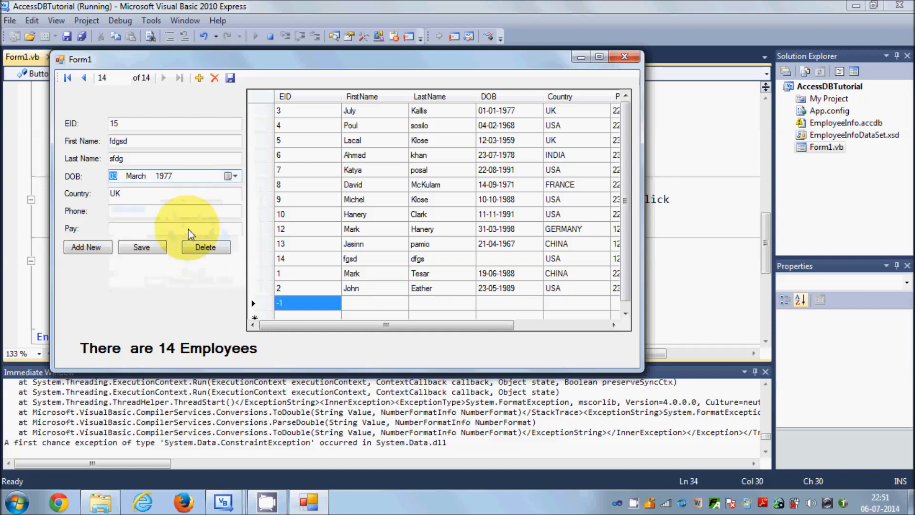
{"action": "left_click", "coordinate": [227, 176]}
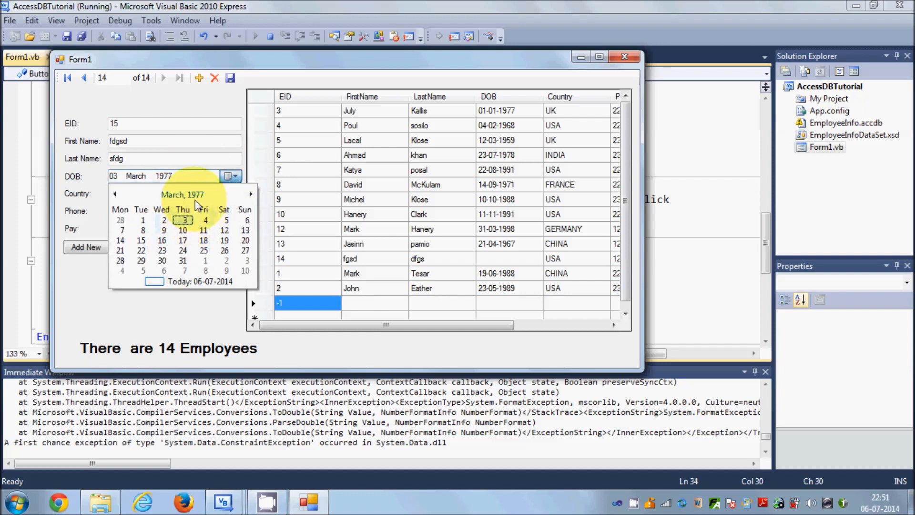
{"action": "left_click", "coordinate": [182, 194]}
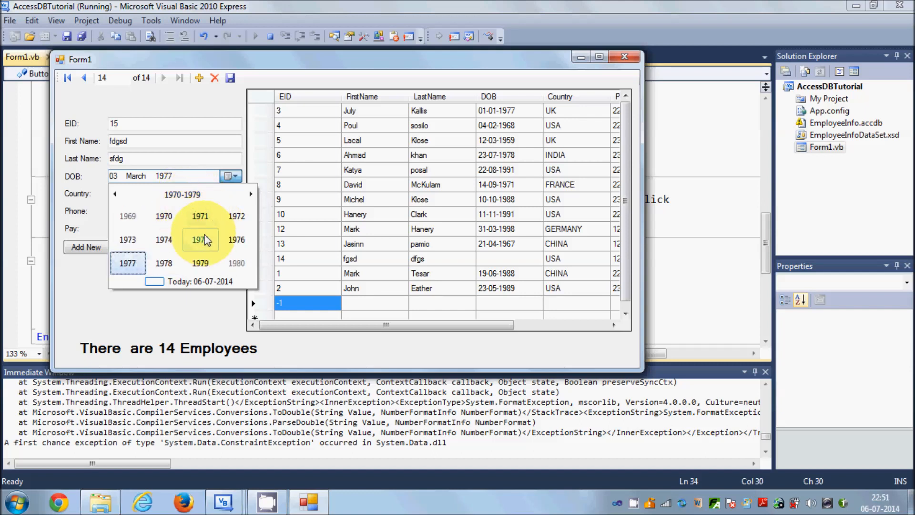
{"action": "left_click", "coordinate": [200, 263]}
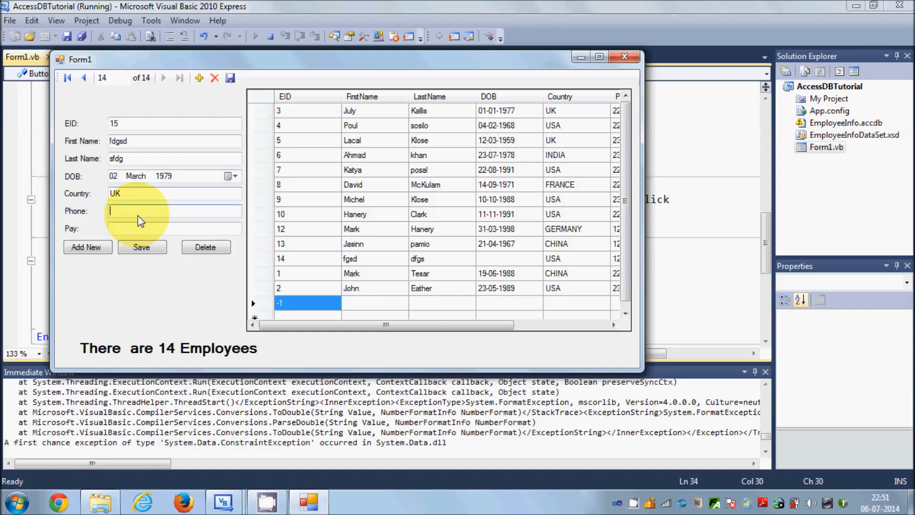
{"action": "type", "text": "123435454"}
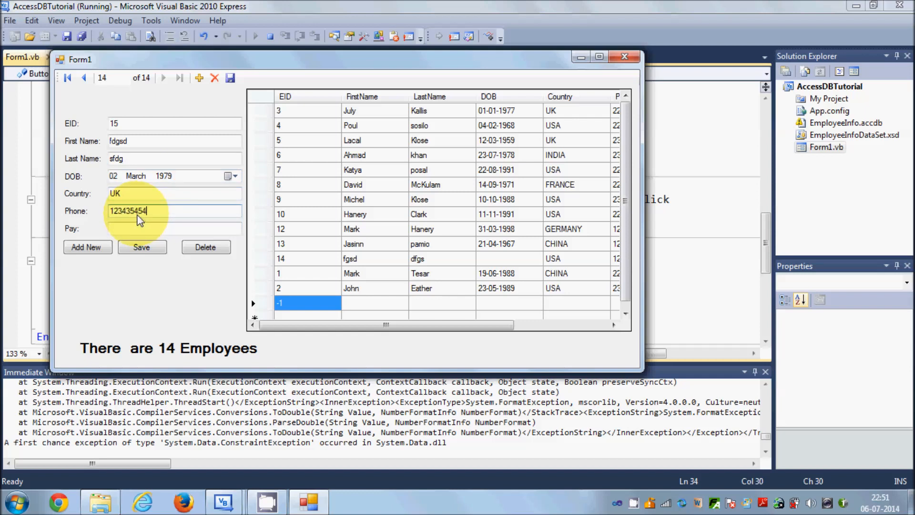
{"action": "type", "text": "20"}
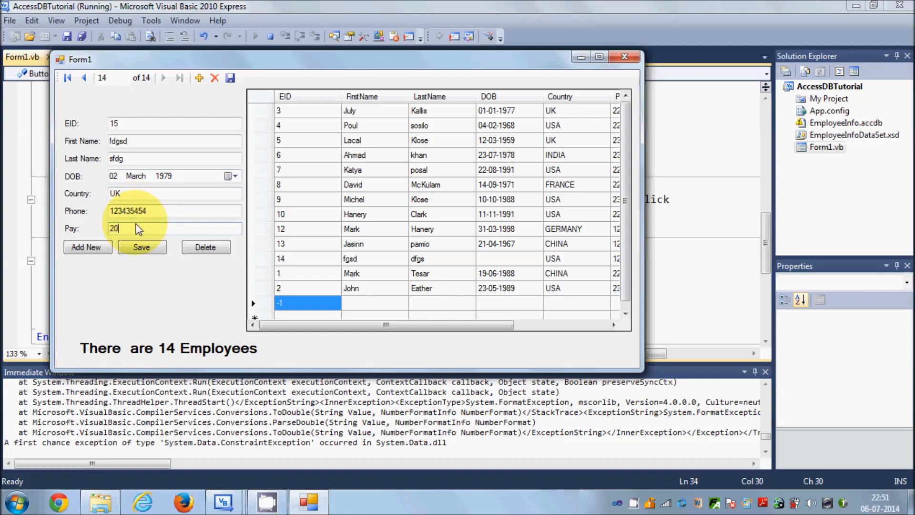
{"action": "left_click", "coordinate": [142, 246]}
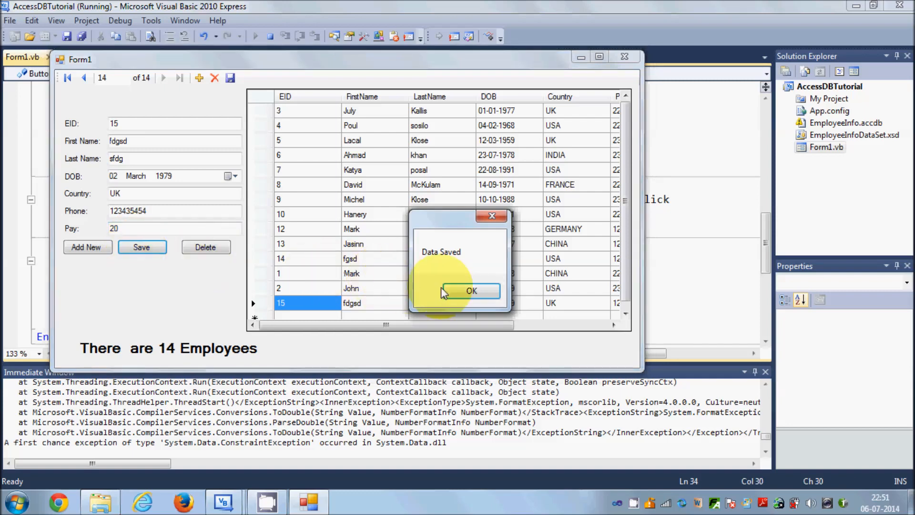
{"action": "left_click", "coordinate": [471, 291]}
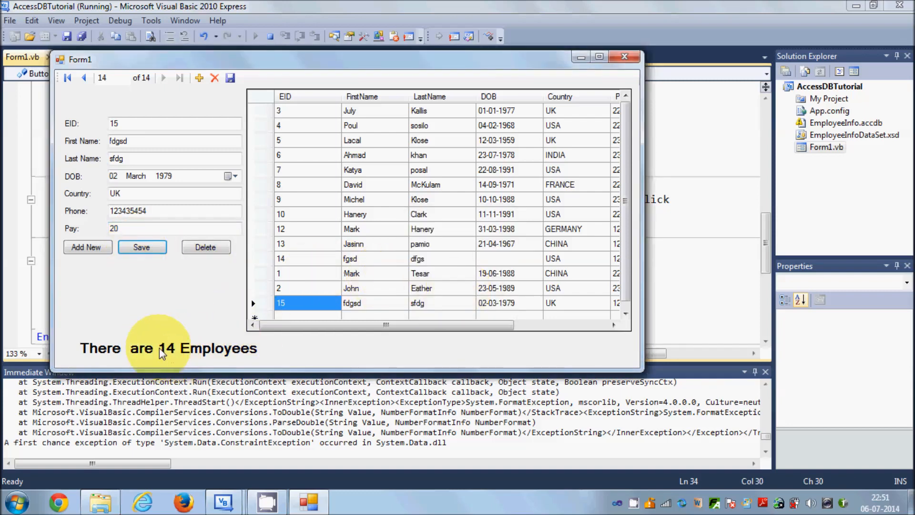
{"action": "mouse_move", "coordinate": [190, 359]}
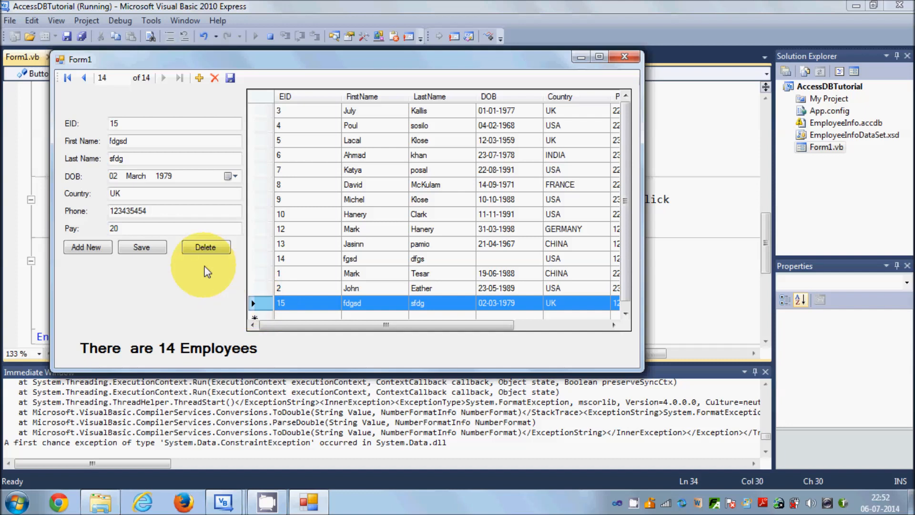
- Delete the record for employee EID 15
{"action": "left_click", "coordinate": [205, 247]}
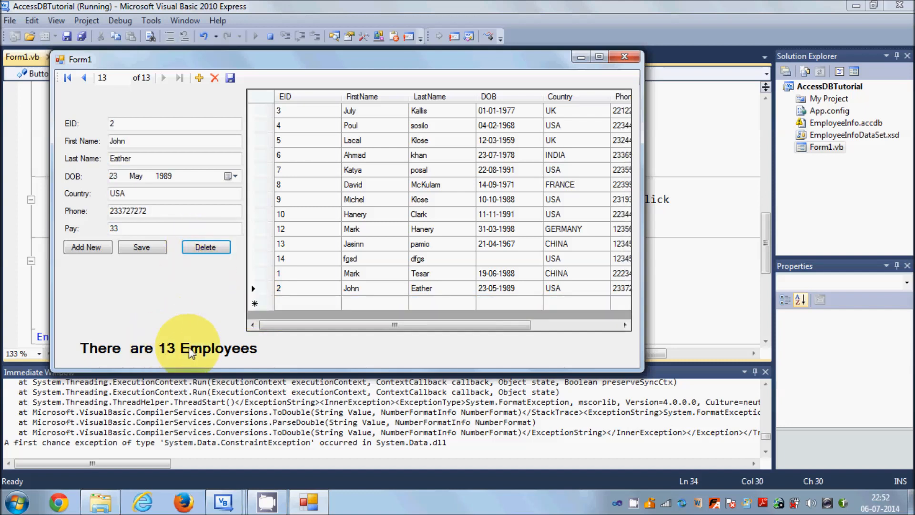